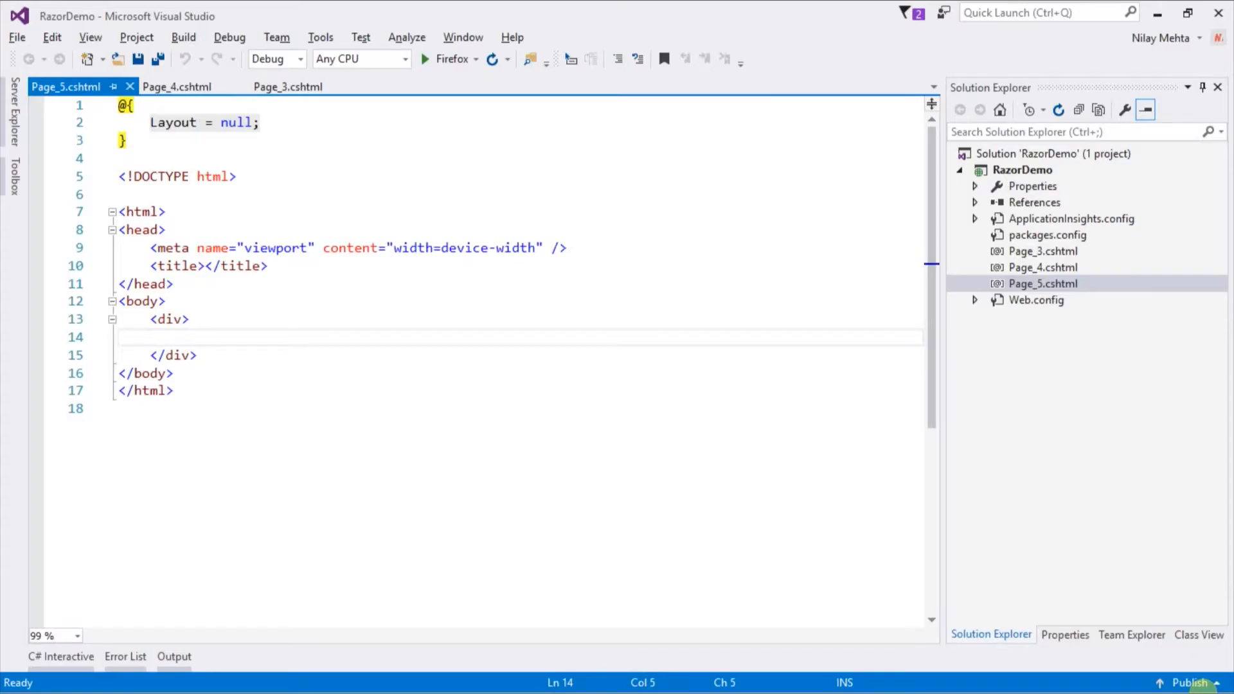
- Start a Razor code block inside the div declaring var no = 10
text(@{ })
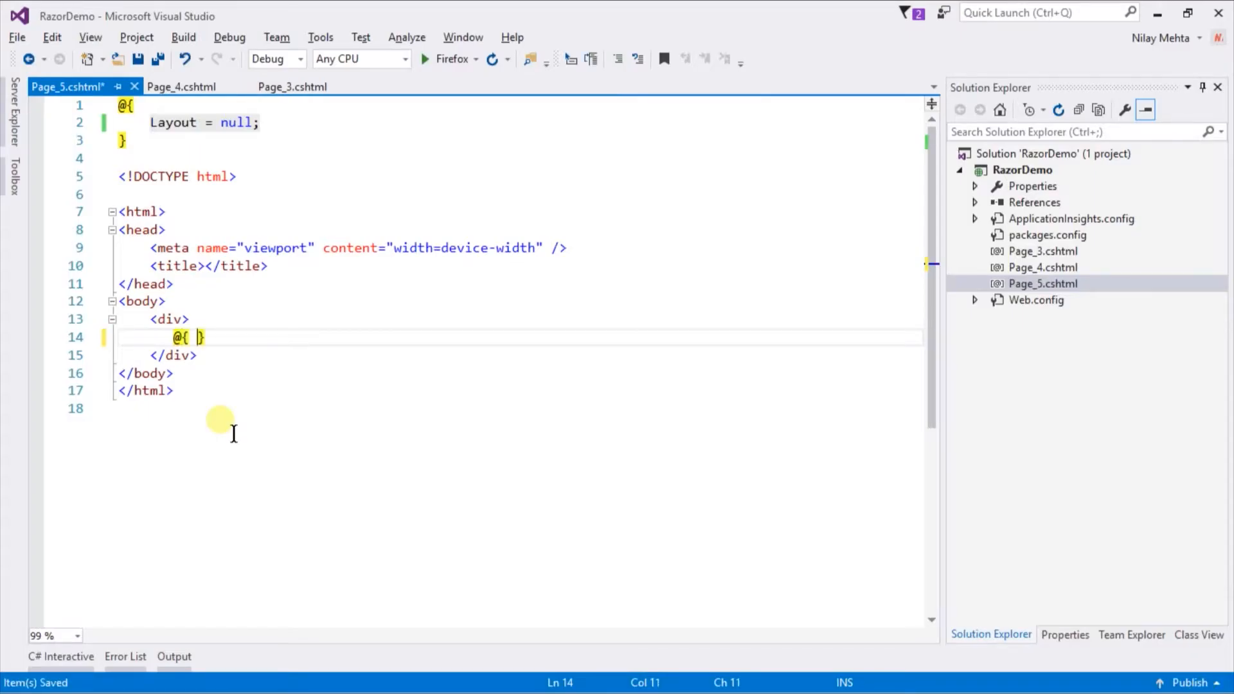
text(var)
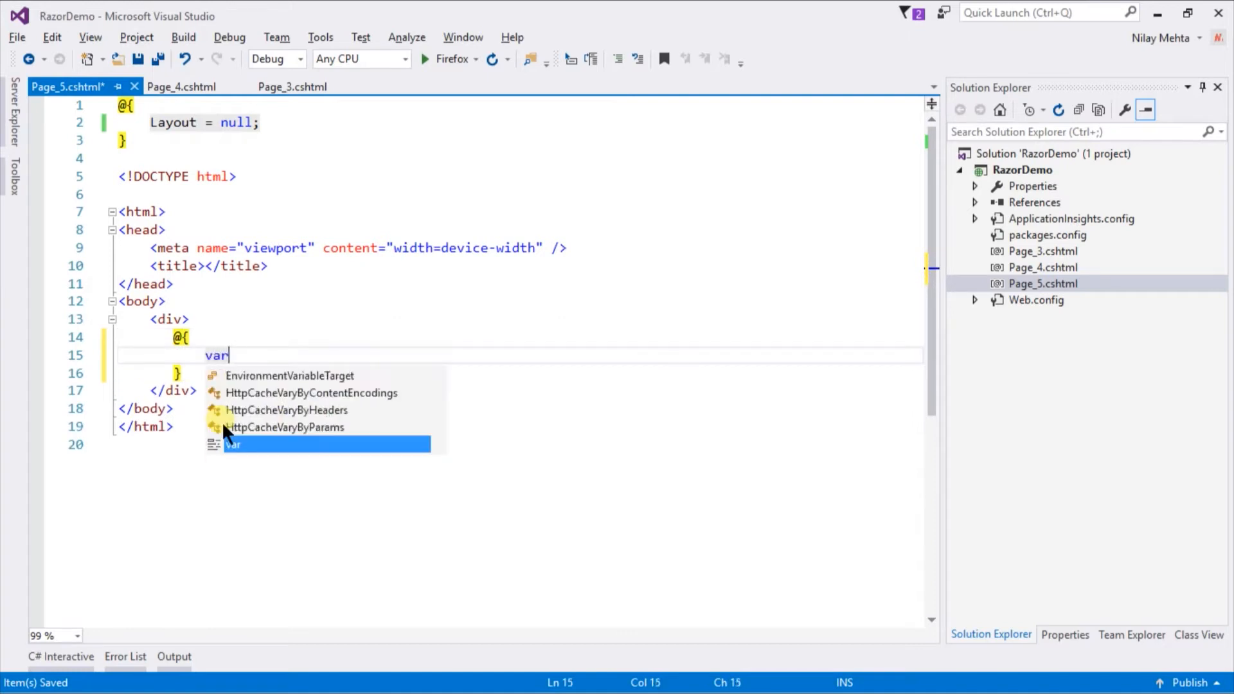
text(no =)
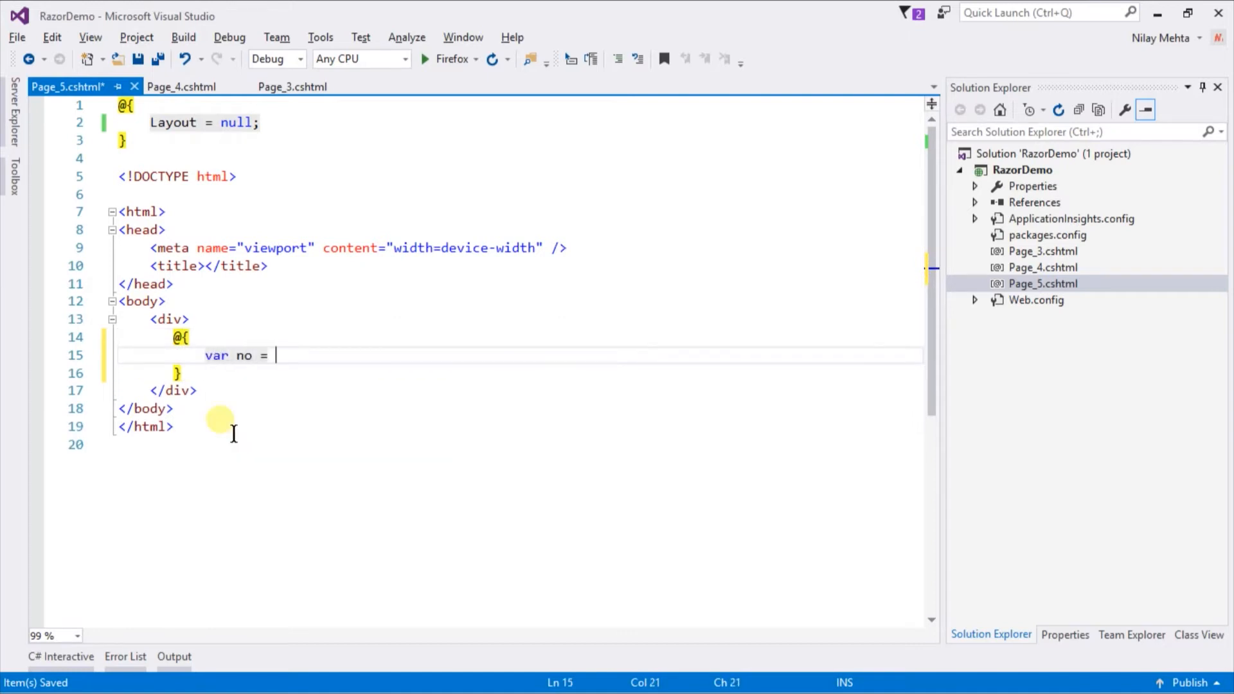
text(10;)
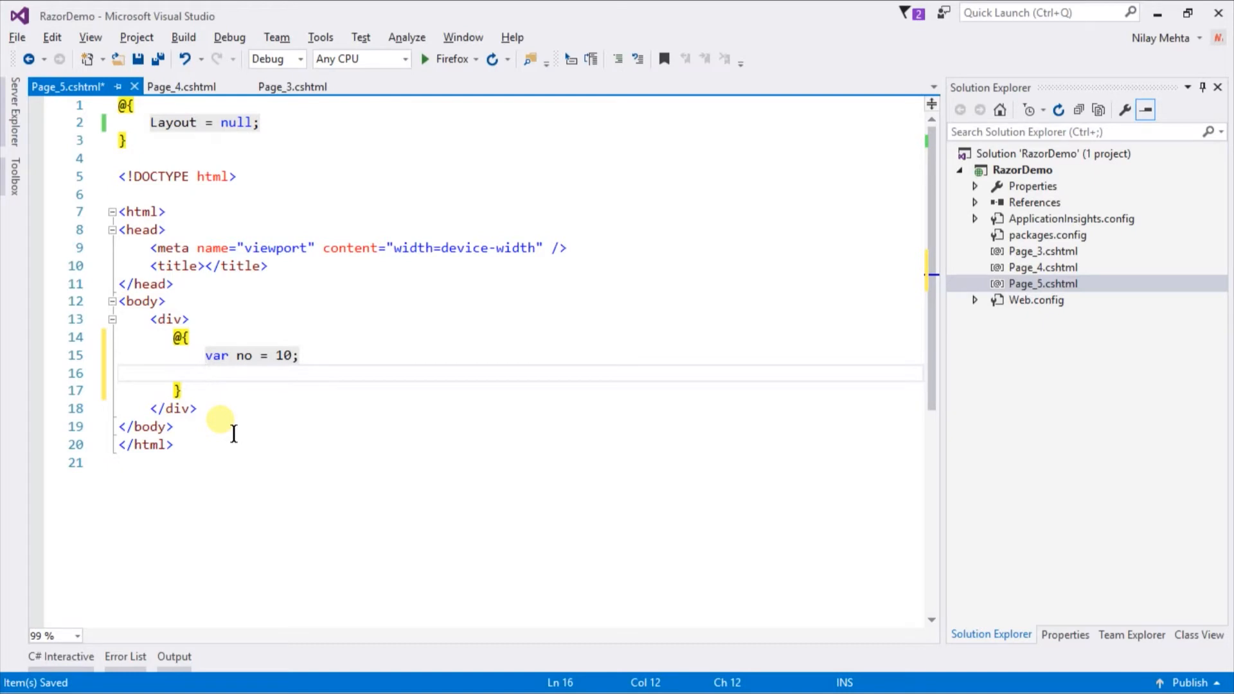
- Write the if/else on no % 2 == 0 printing @:Even or @:Odd
text(if()
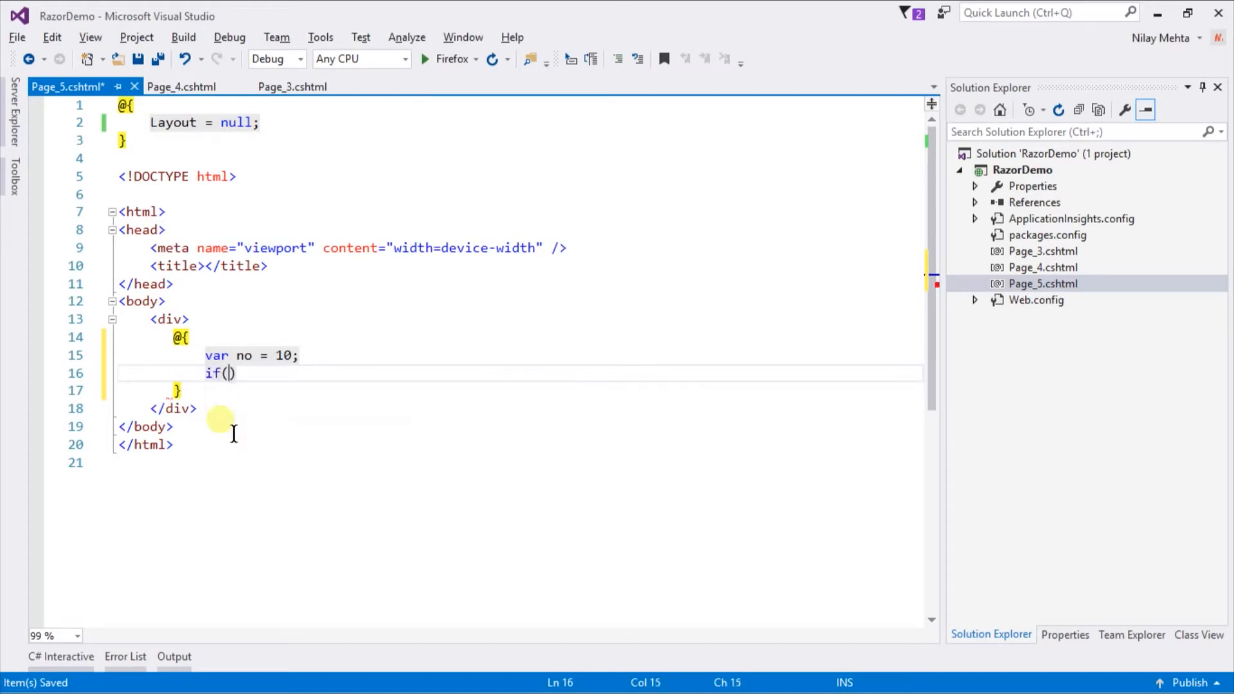
text(no % 2 == 0)
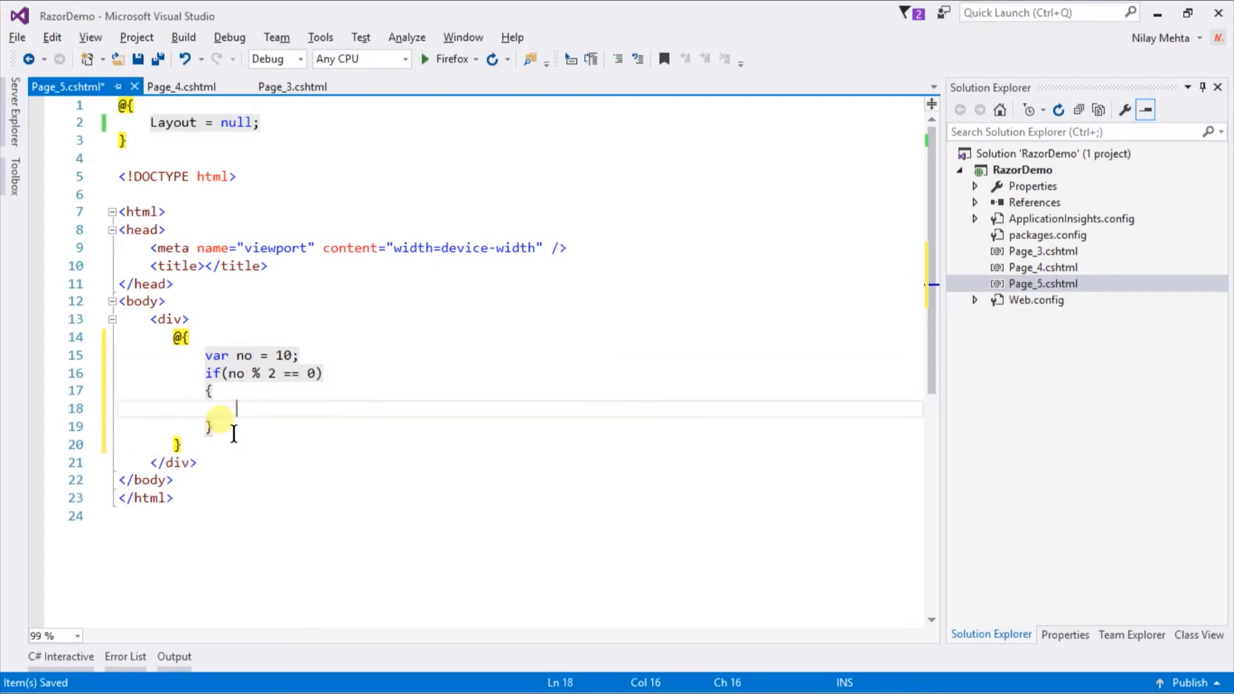
text(@:)
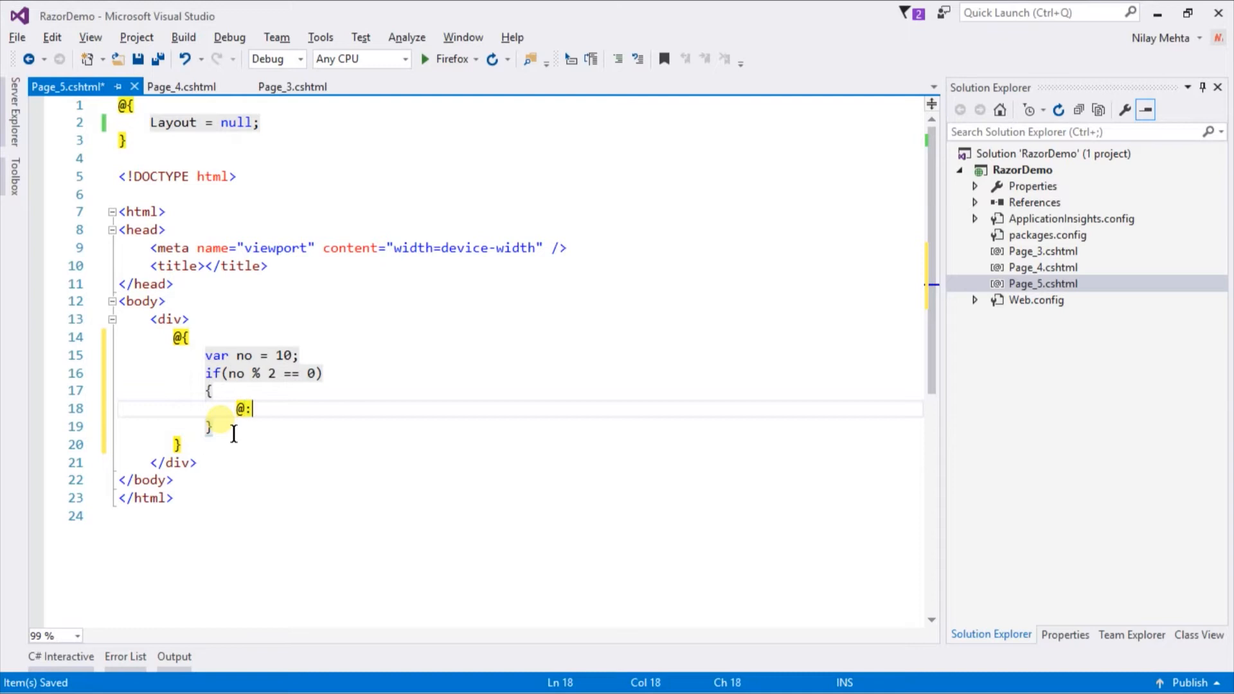
text(Even)
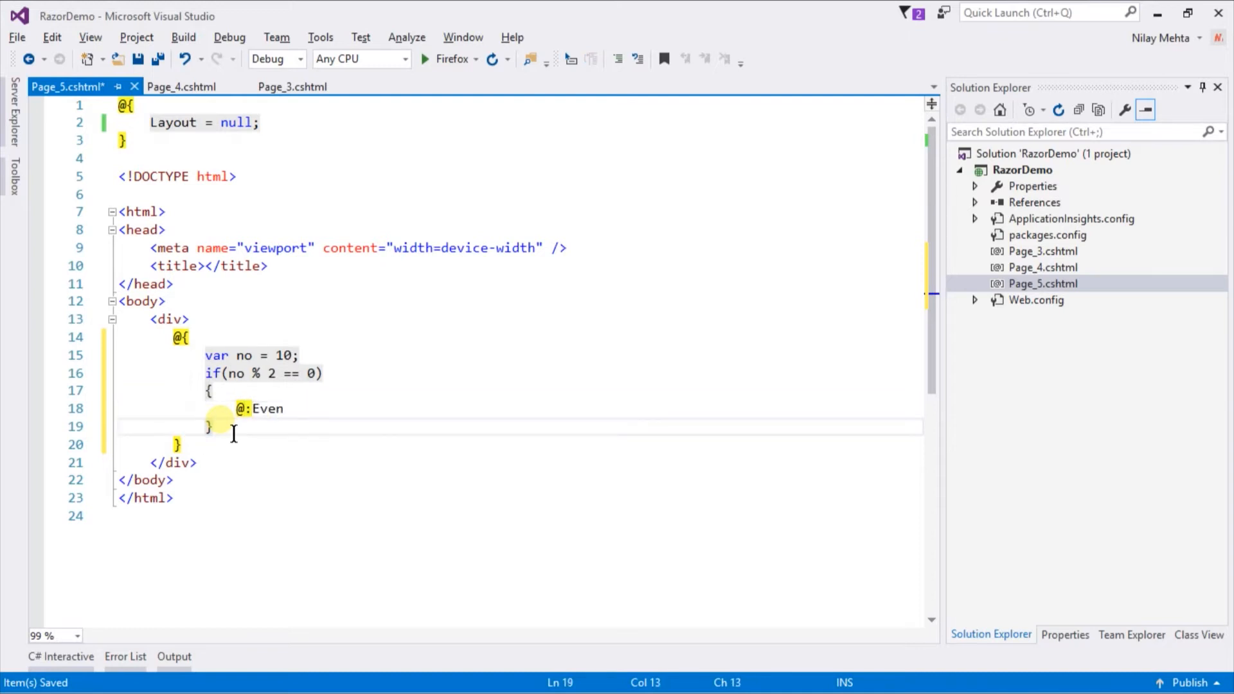
text(else)
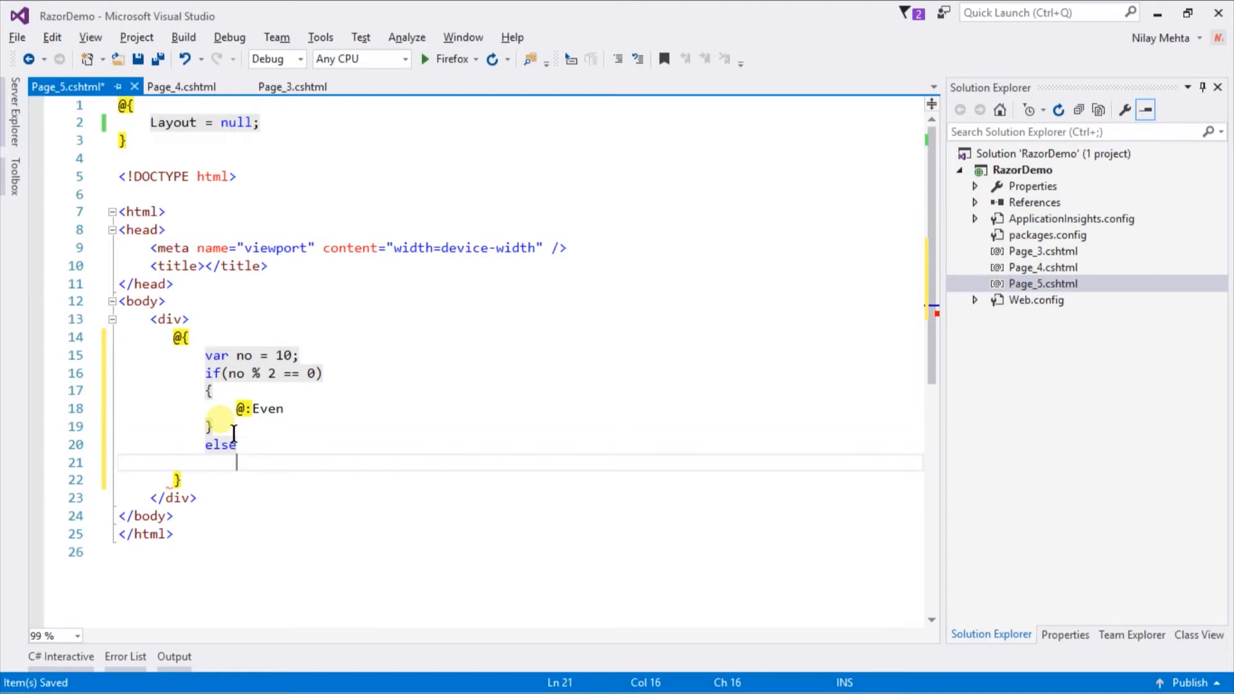
text({)
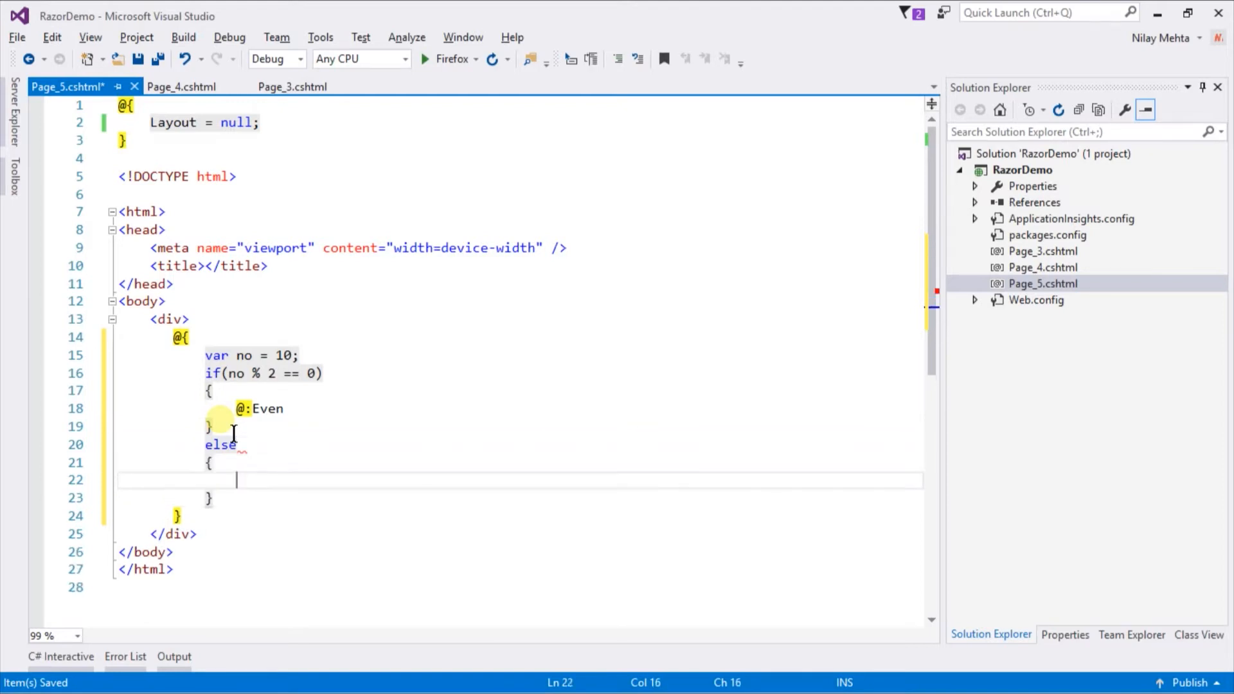
text(@:Odd)
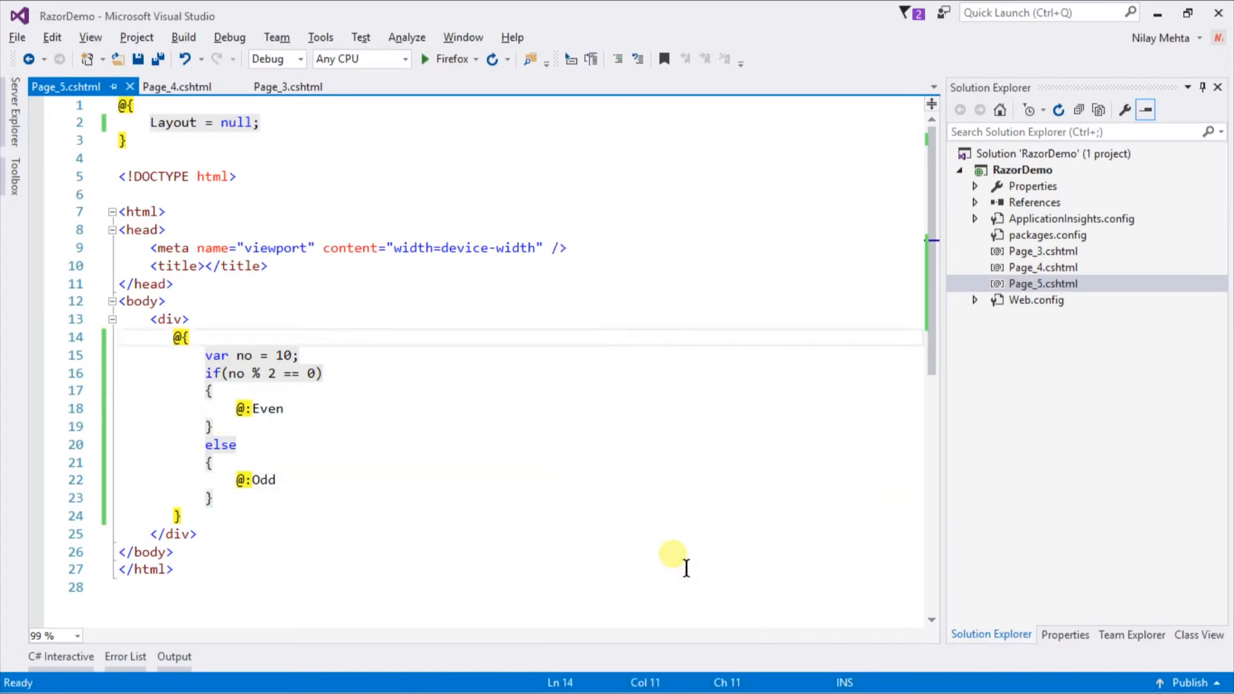
click(445, 59)
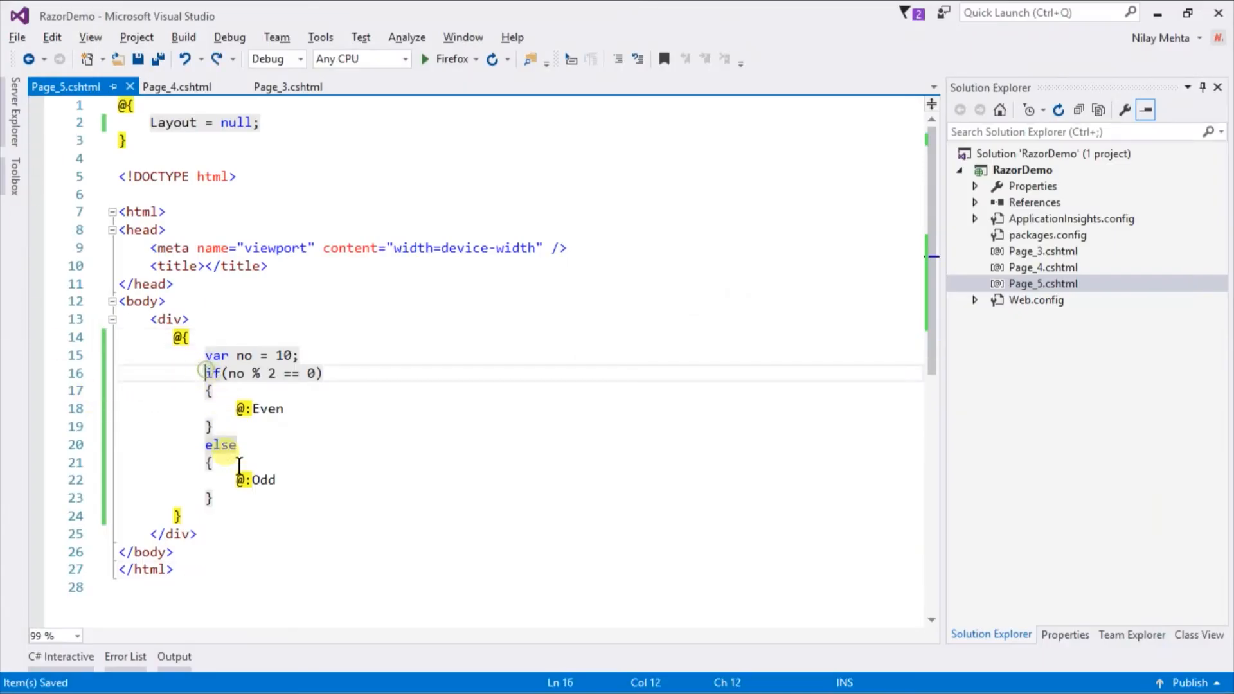
drag(206, 372, 212, 498)
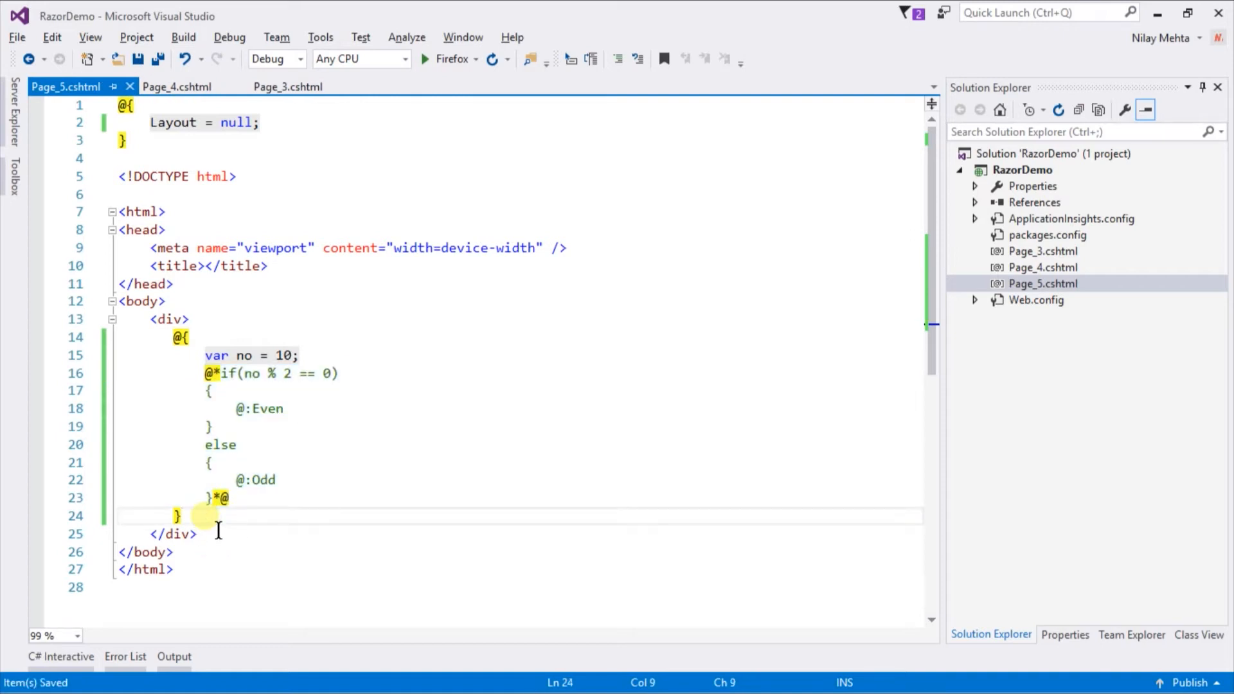
text(@switch (no) {)
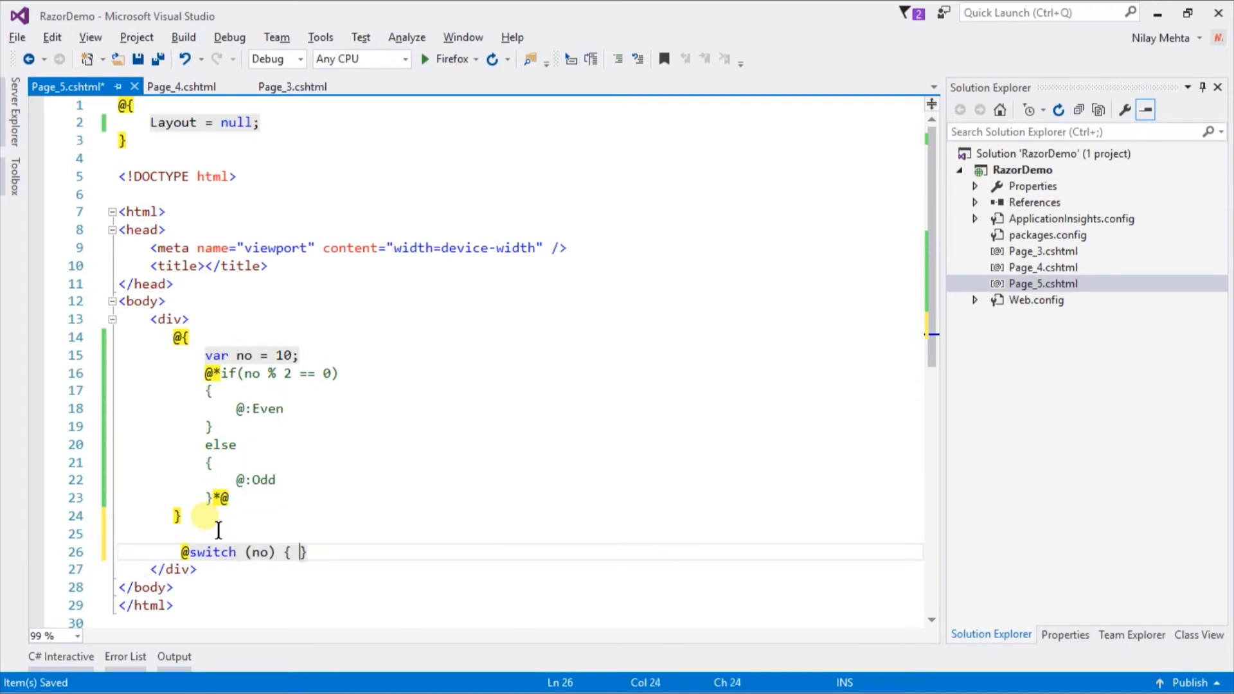
key(Enter)
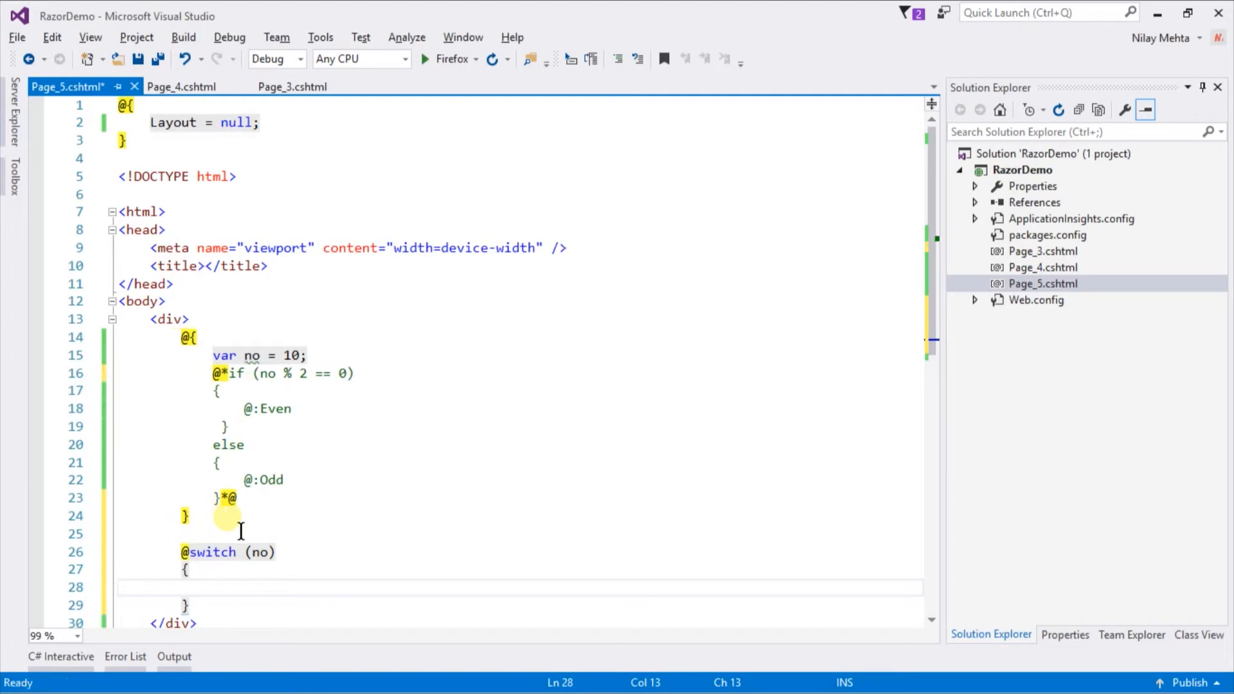
text(case 10:)
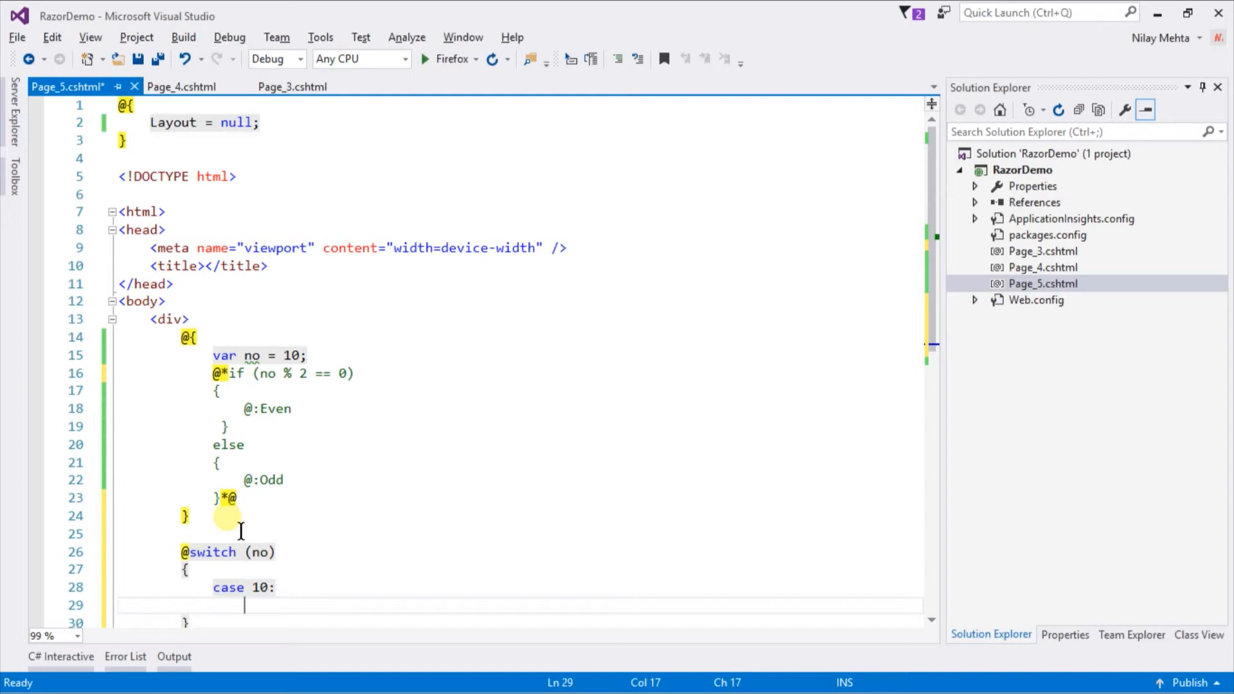
text(@:It)
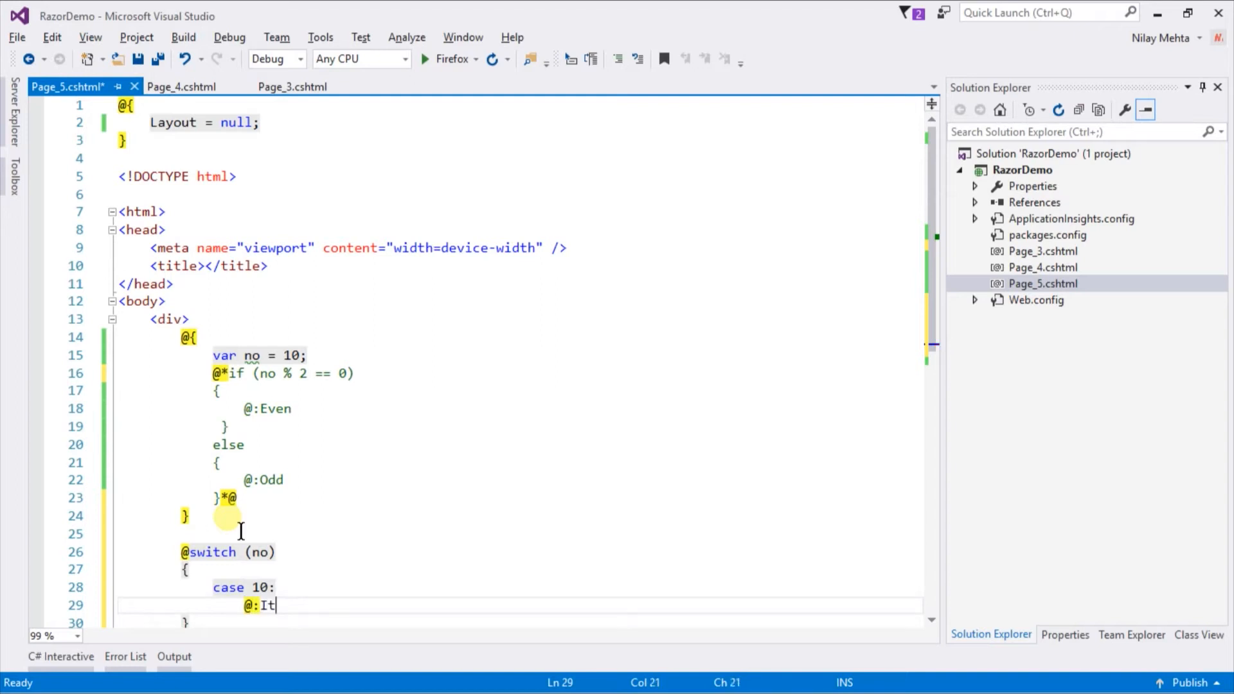
text('s @)
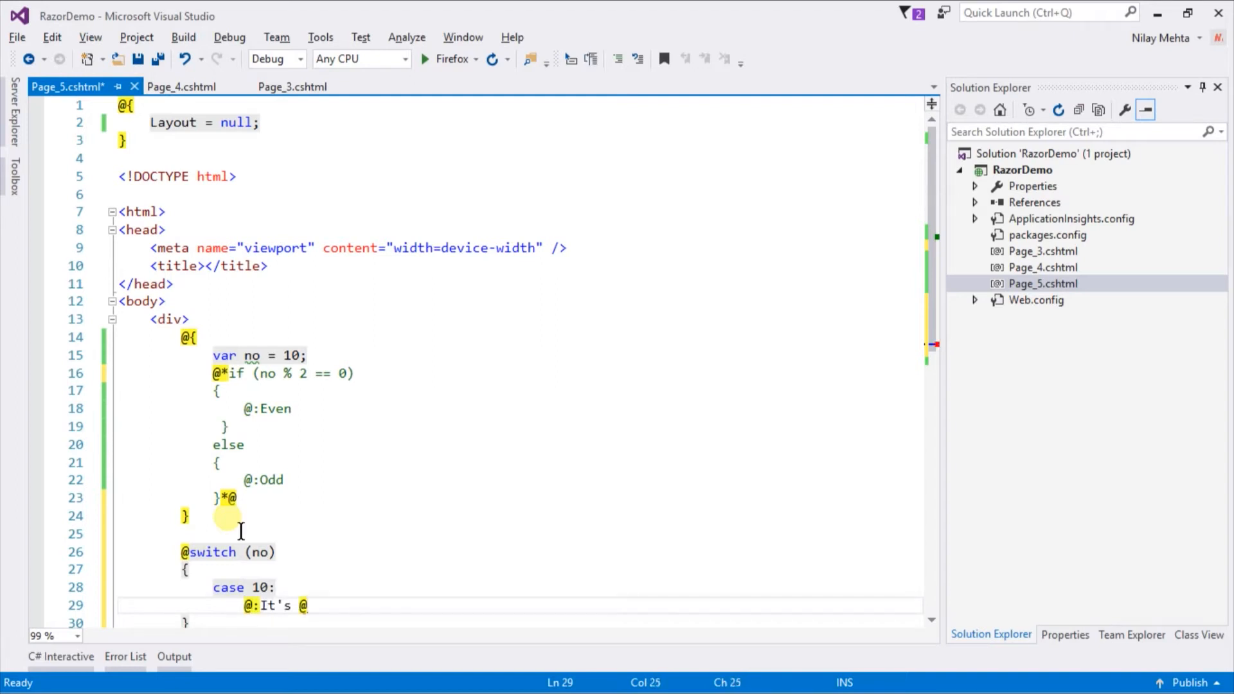
text(b)
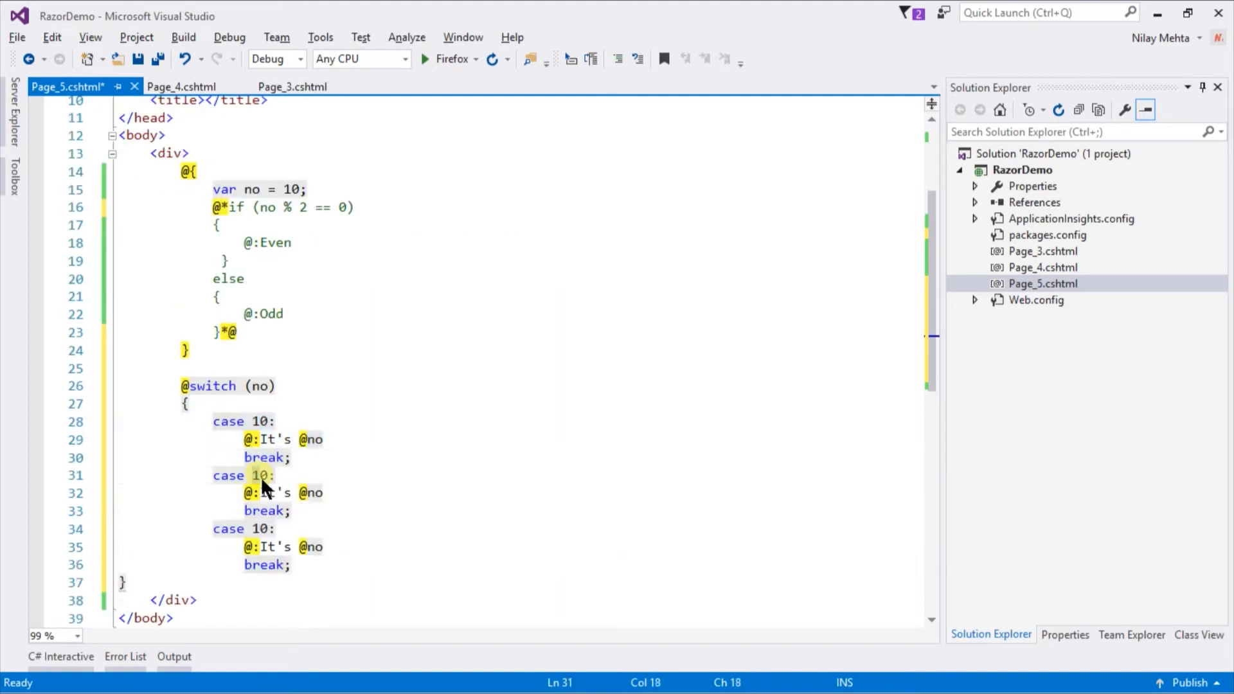
text(30)
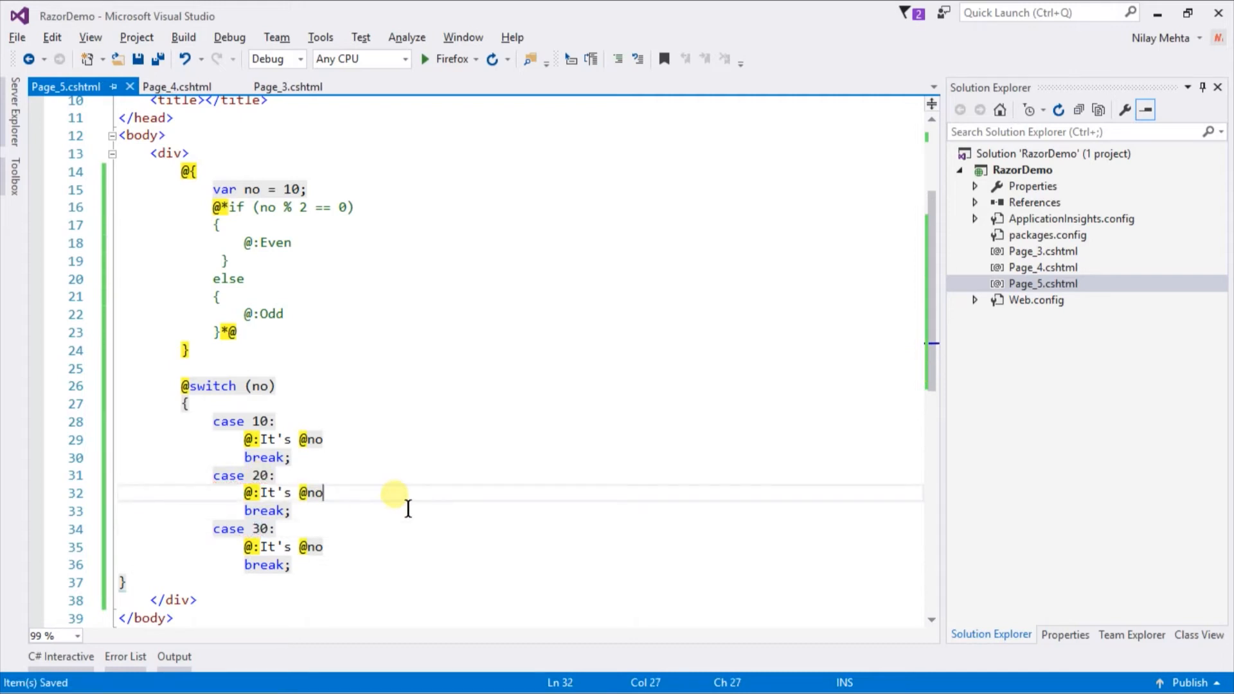
mouse_move(551, 372)
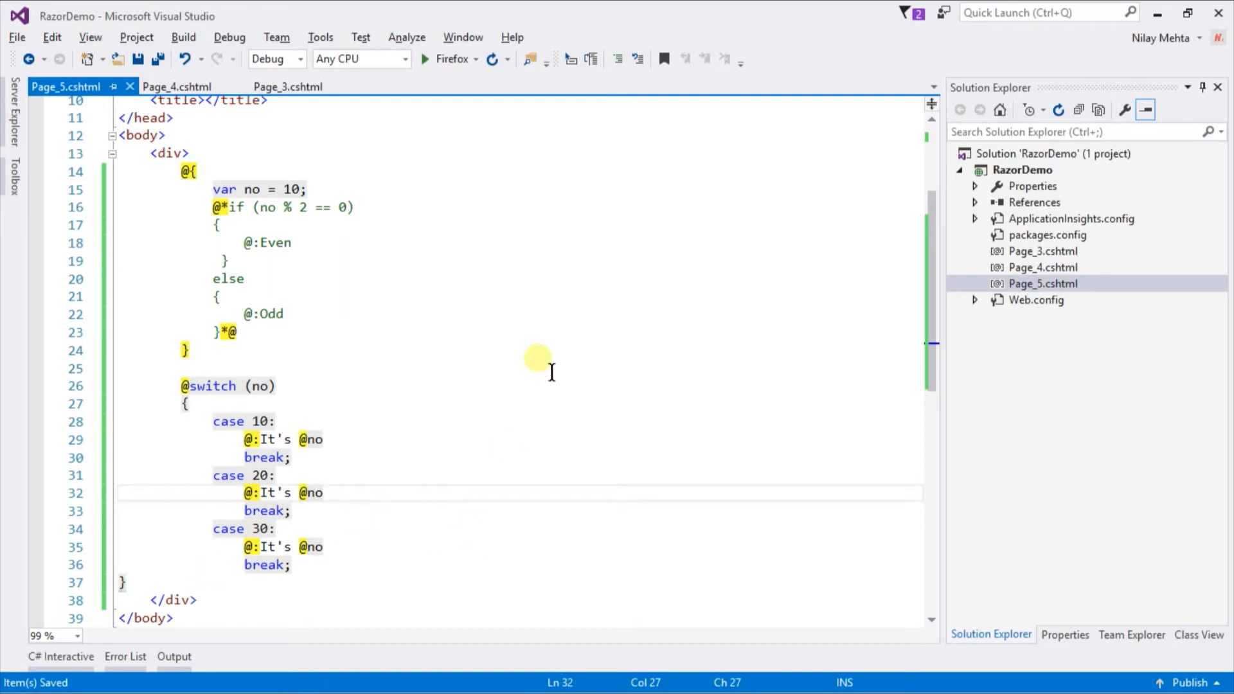
right_click(539, 358)
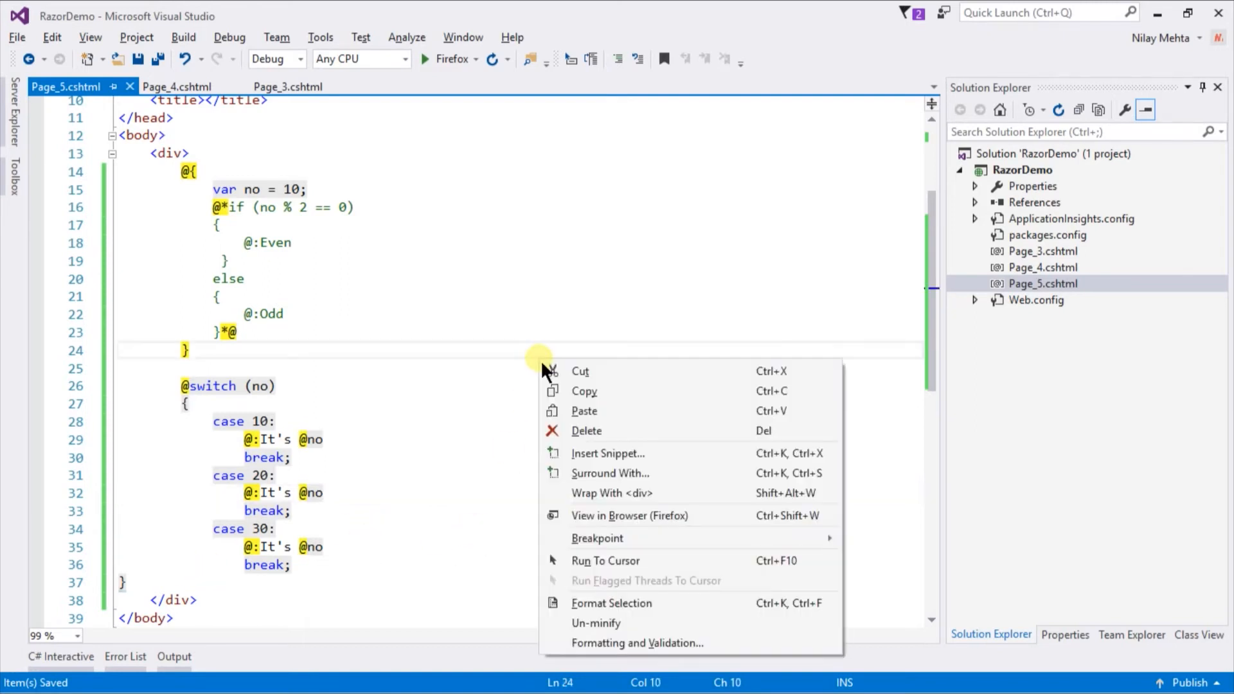
click(628, 515)
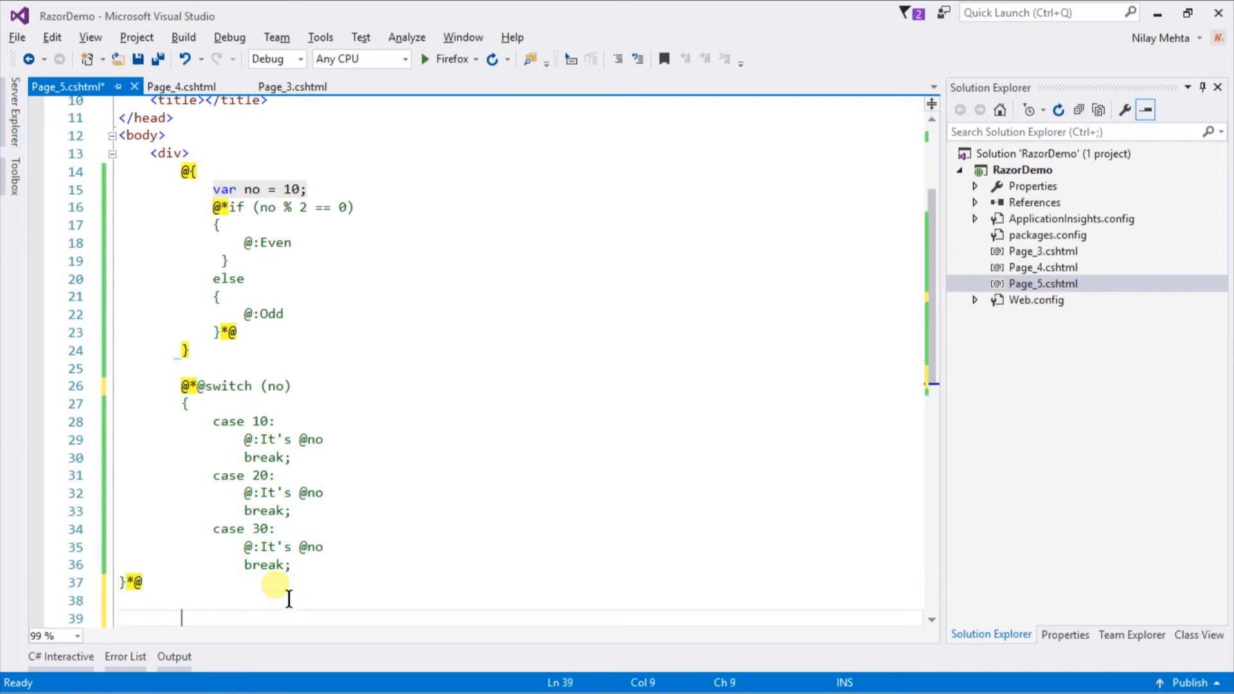
text(@while()
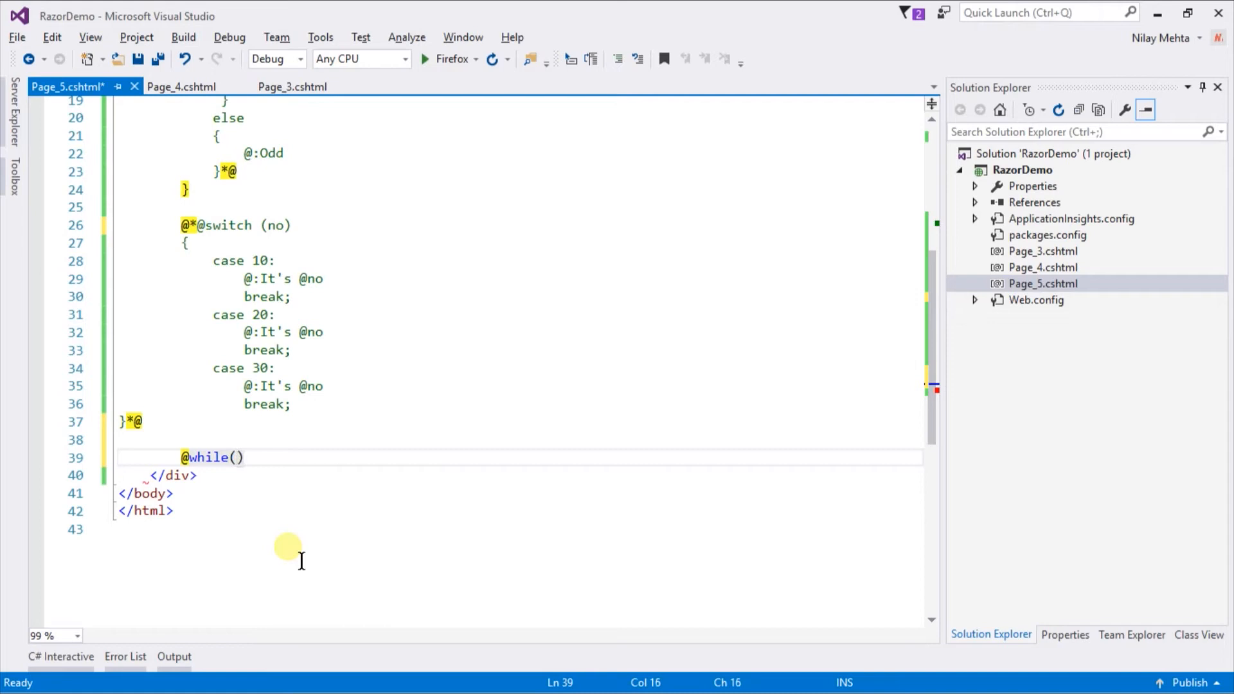
text(no >=)
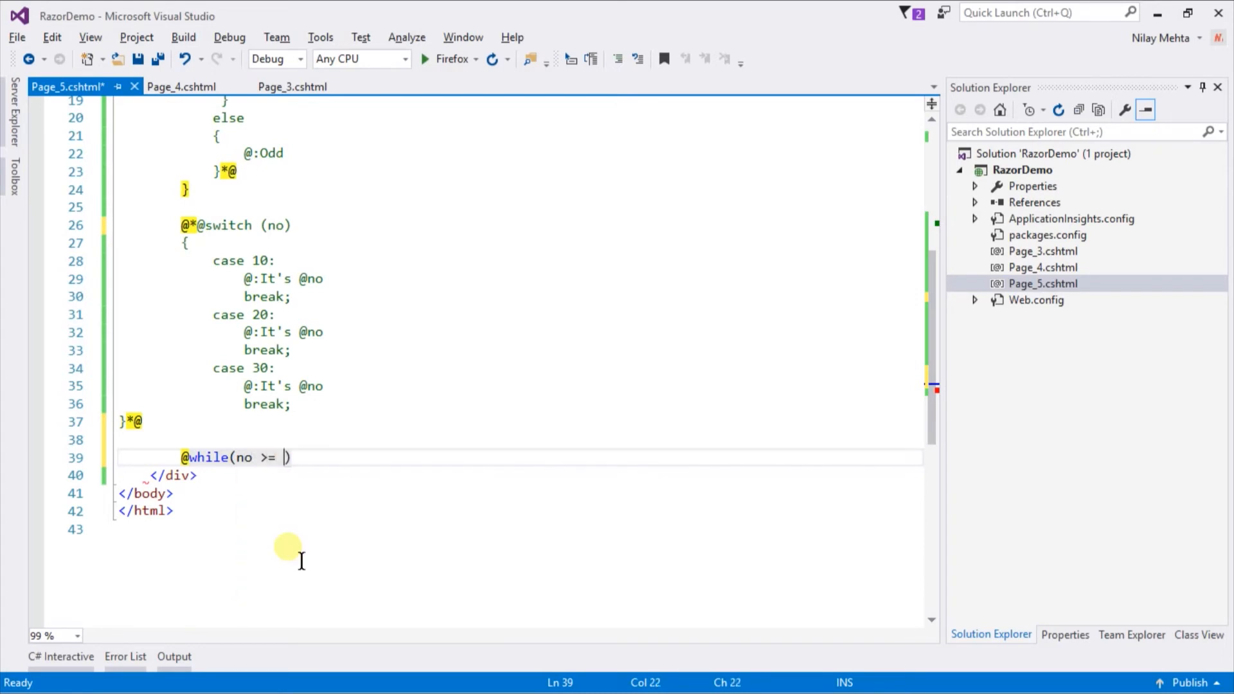
text(1) { })
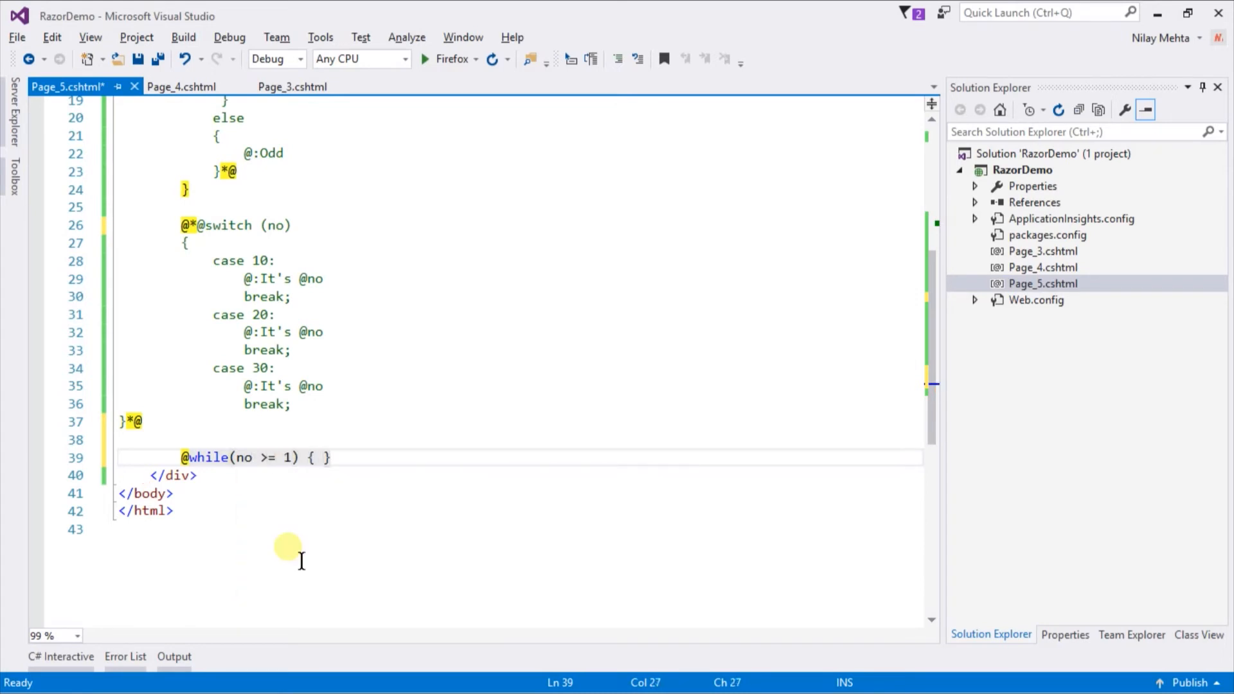
text(@no)
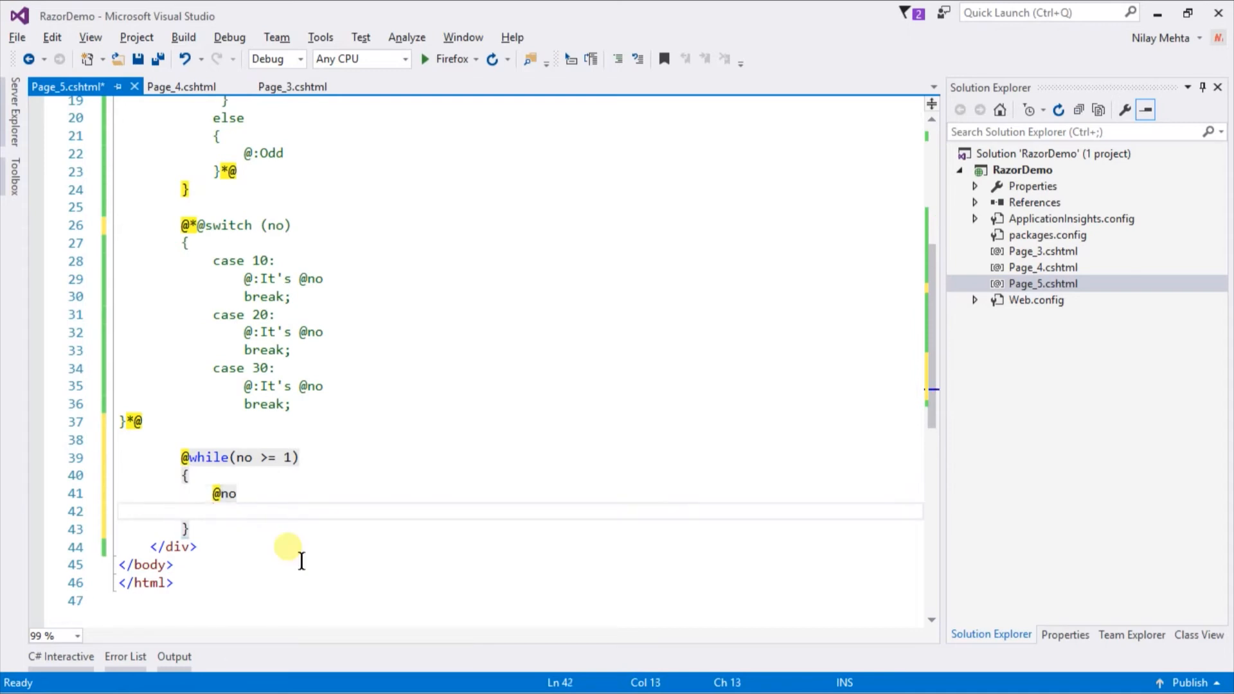
text(no--;)
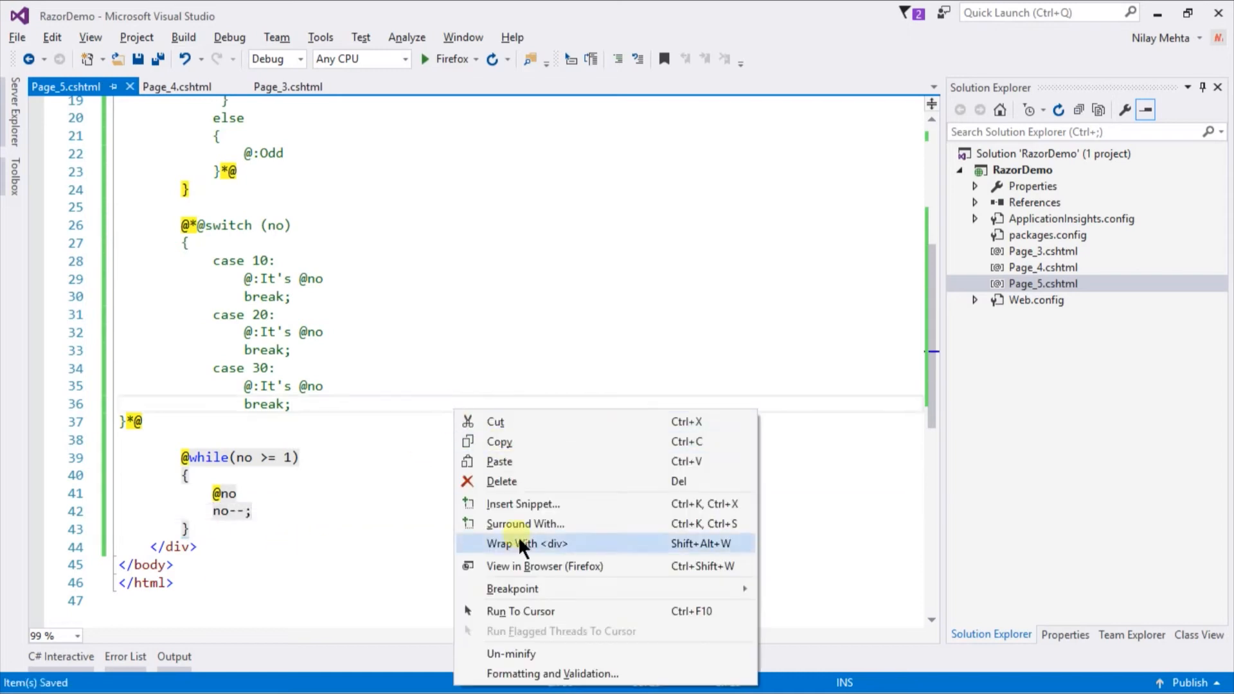
click(544, 566)
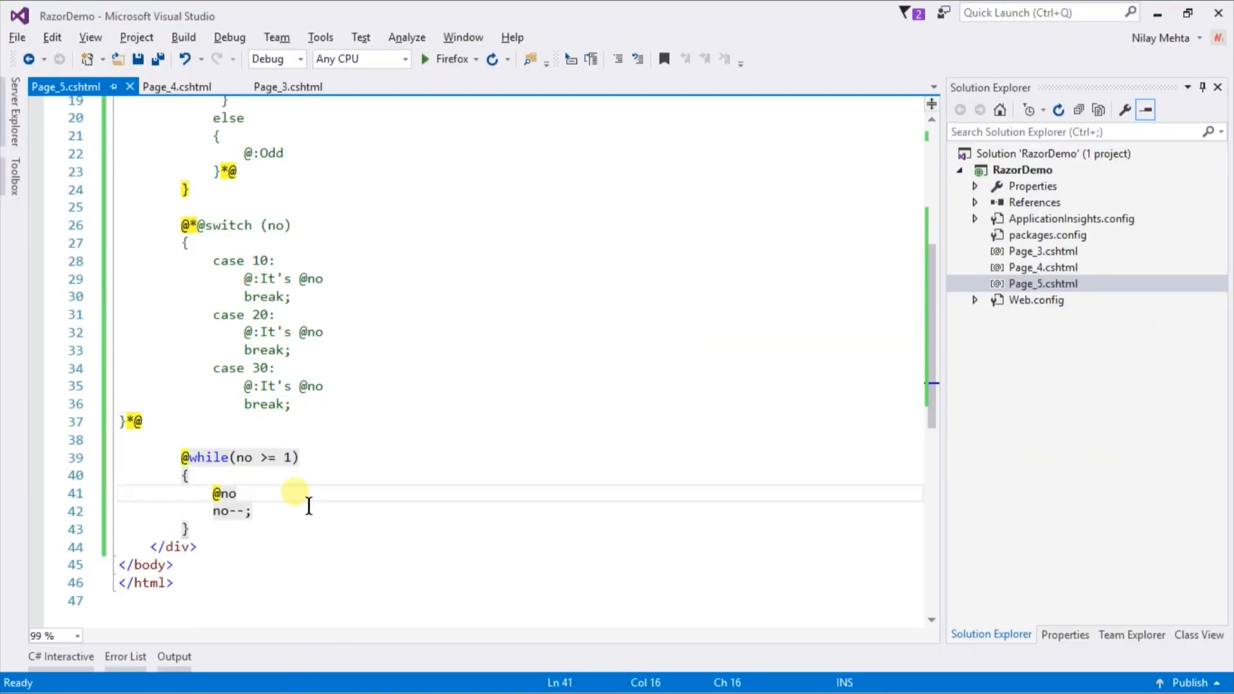
text(<br>)
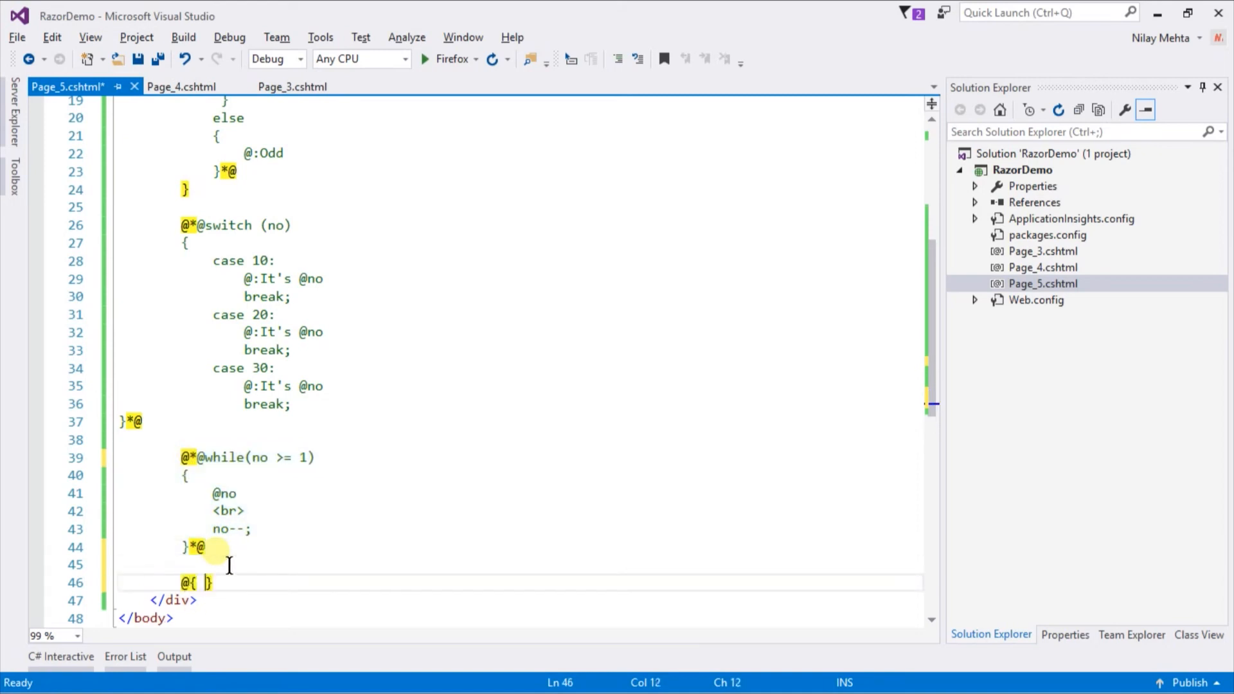
- Declare var listOfNos = new int[] { 10, 20, 30 } in a new code block
text(var)
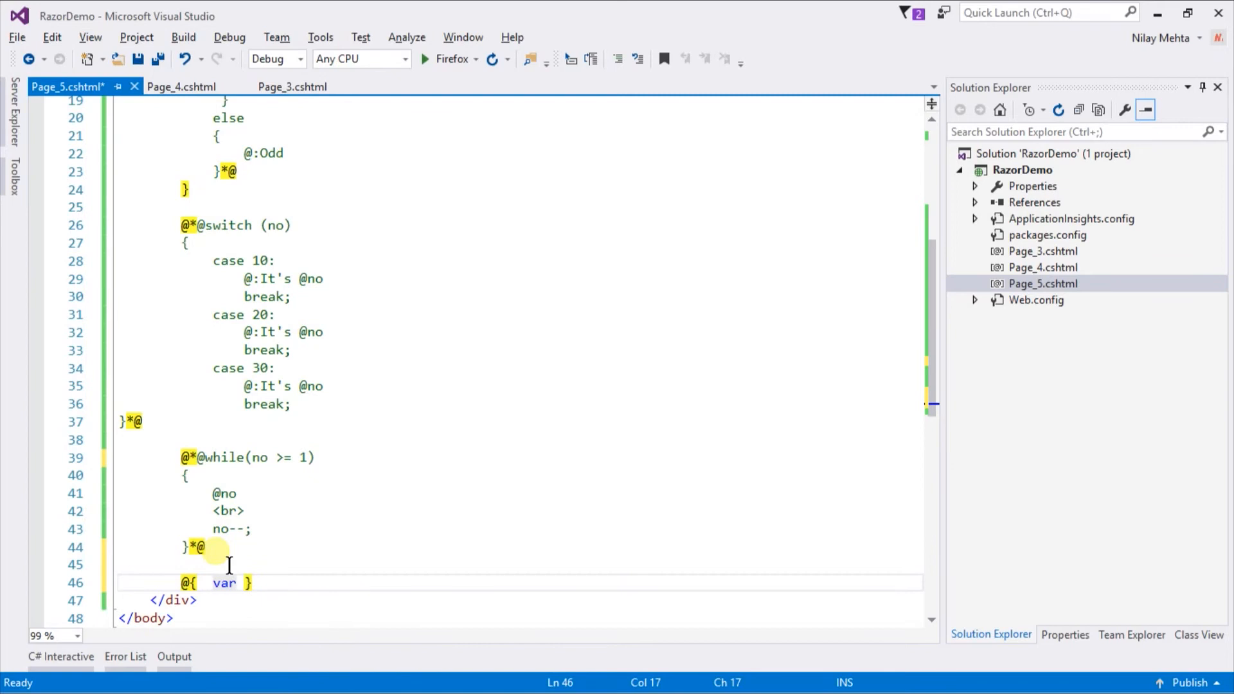
text(listOf)
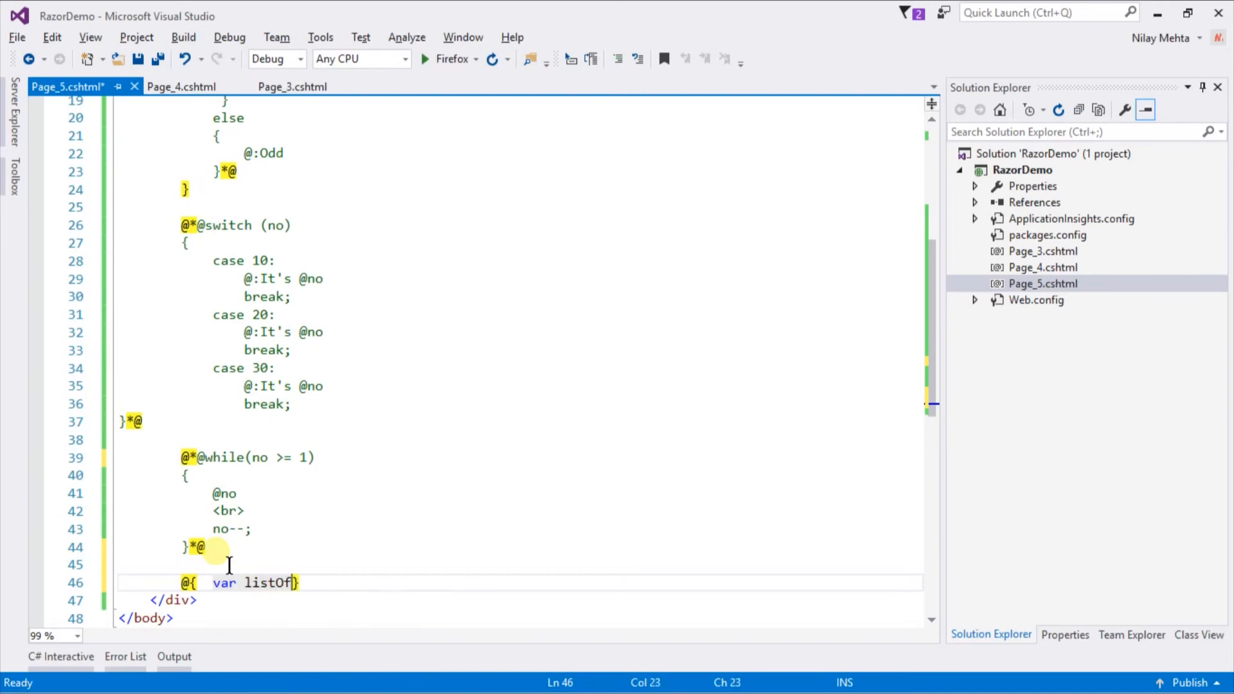
text(Nos)
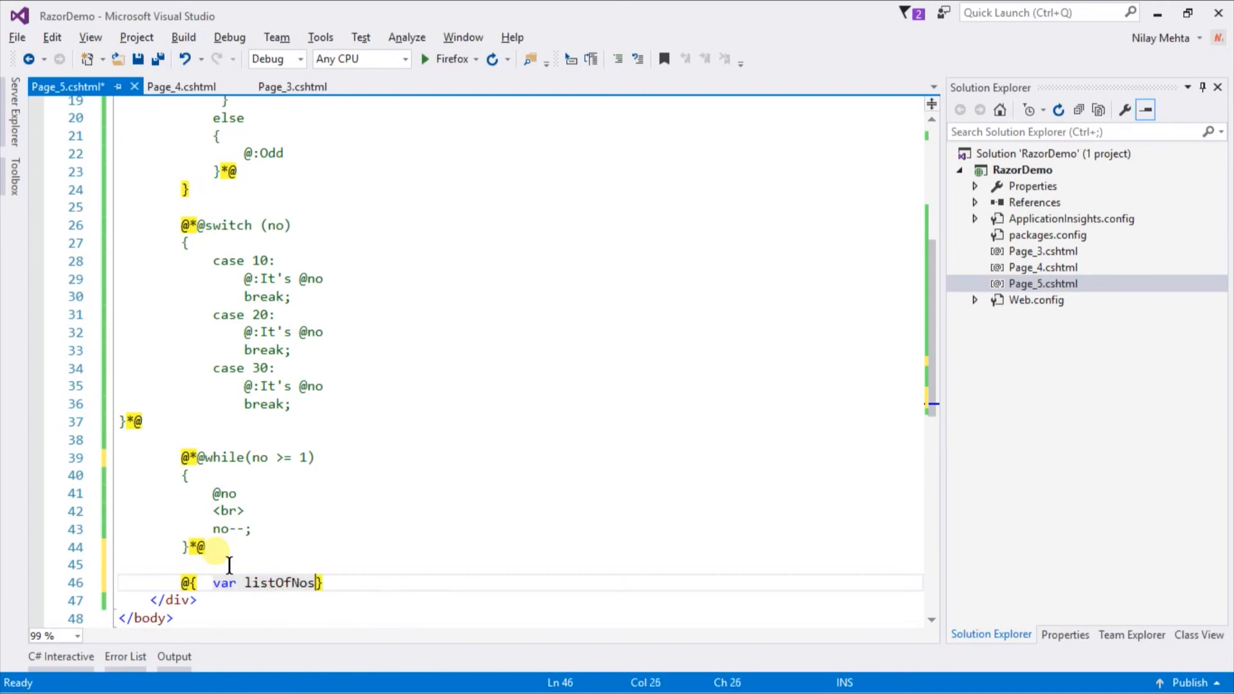
text(= new)
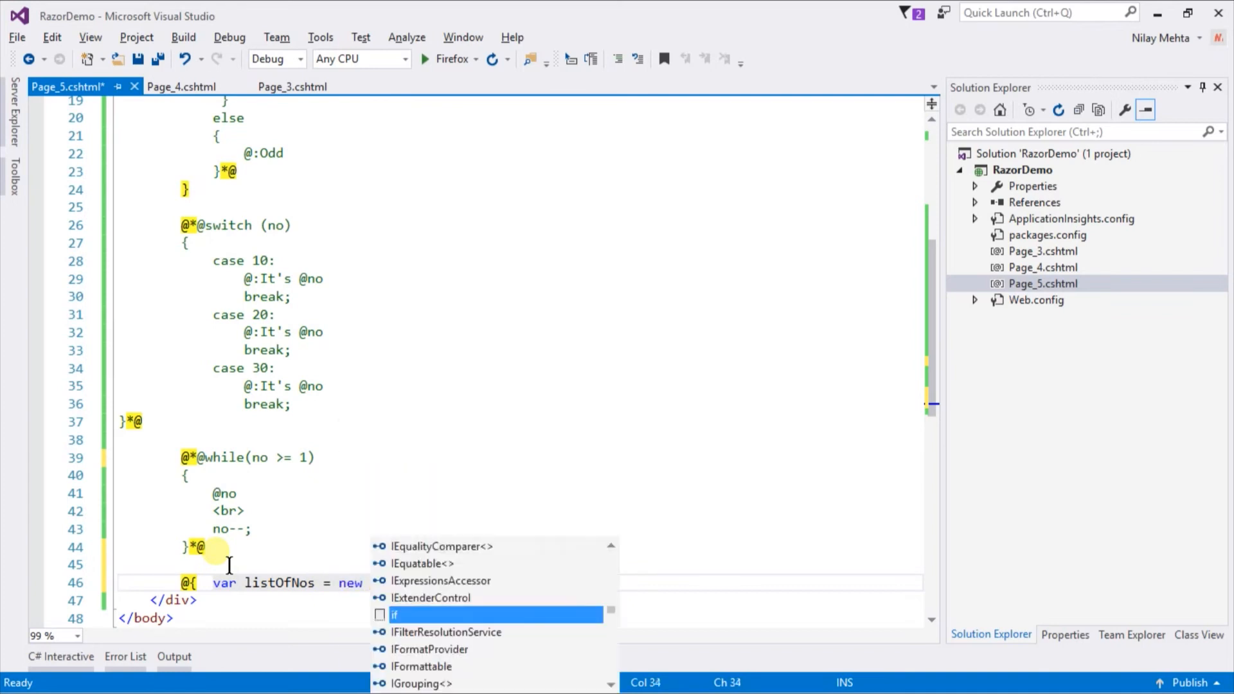
text(int[)
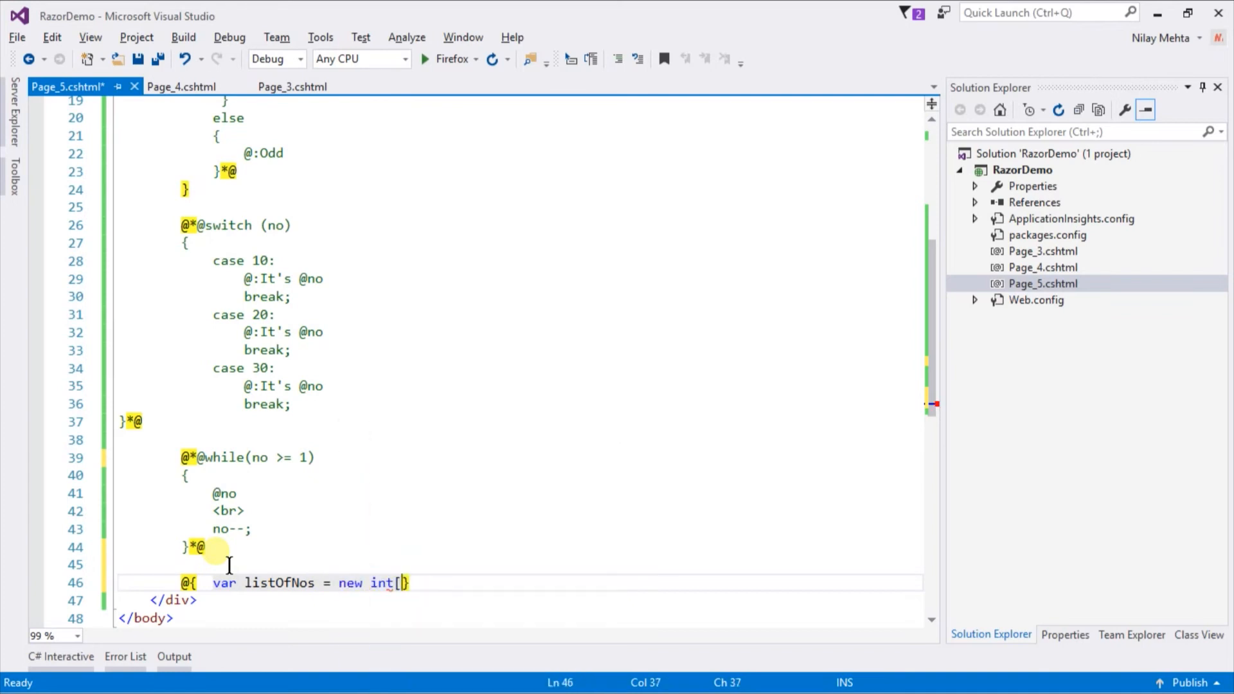
text({})
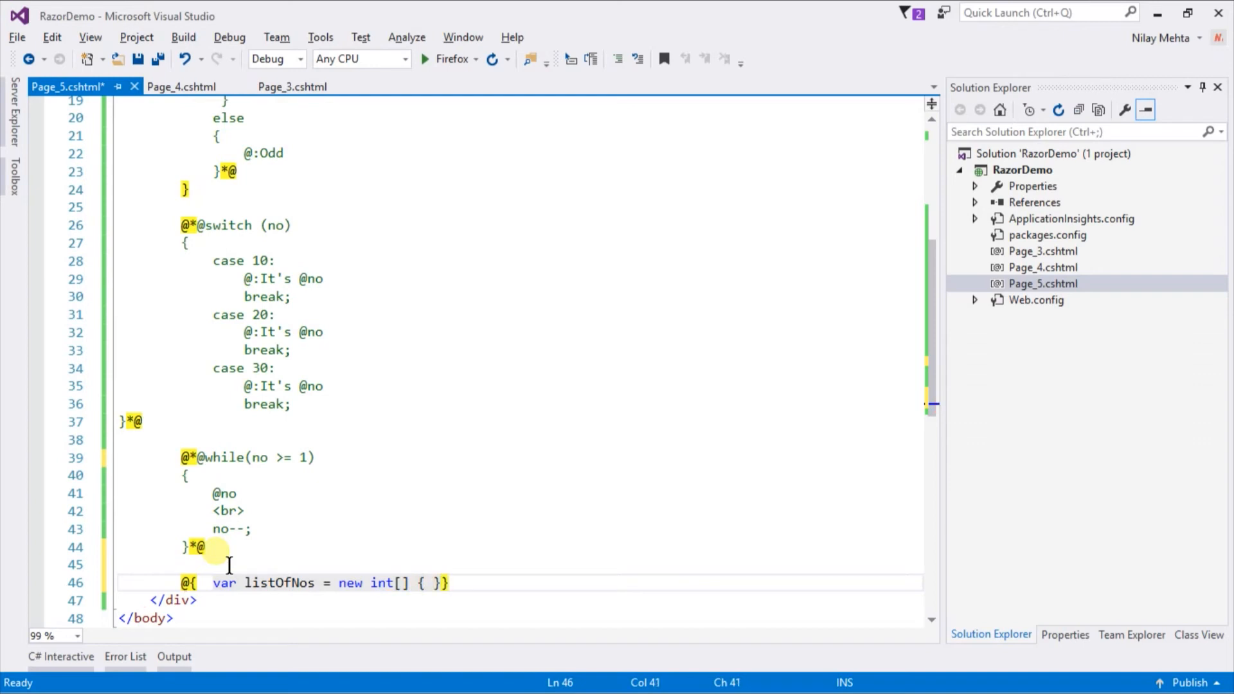
text(10,)
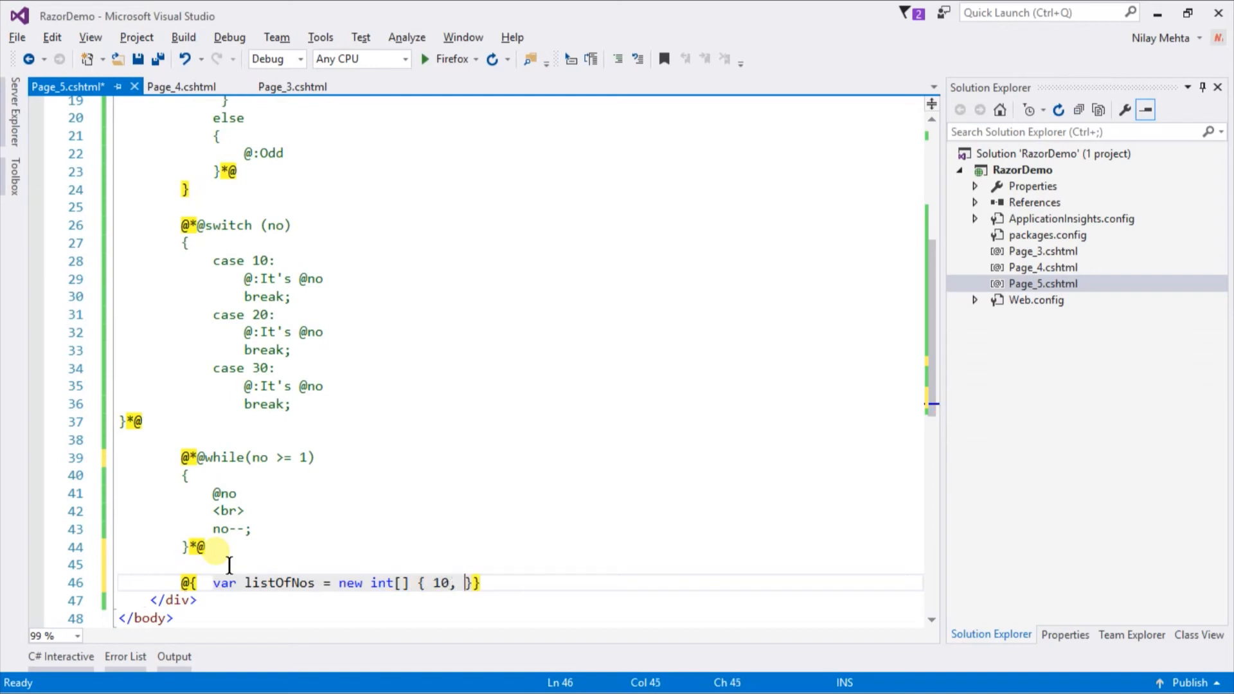
text(20, 30)
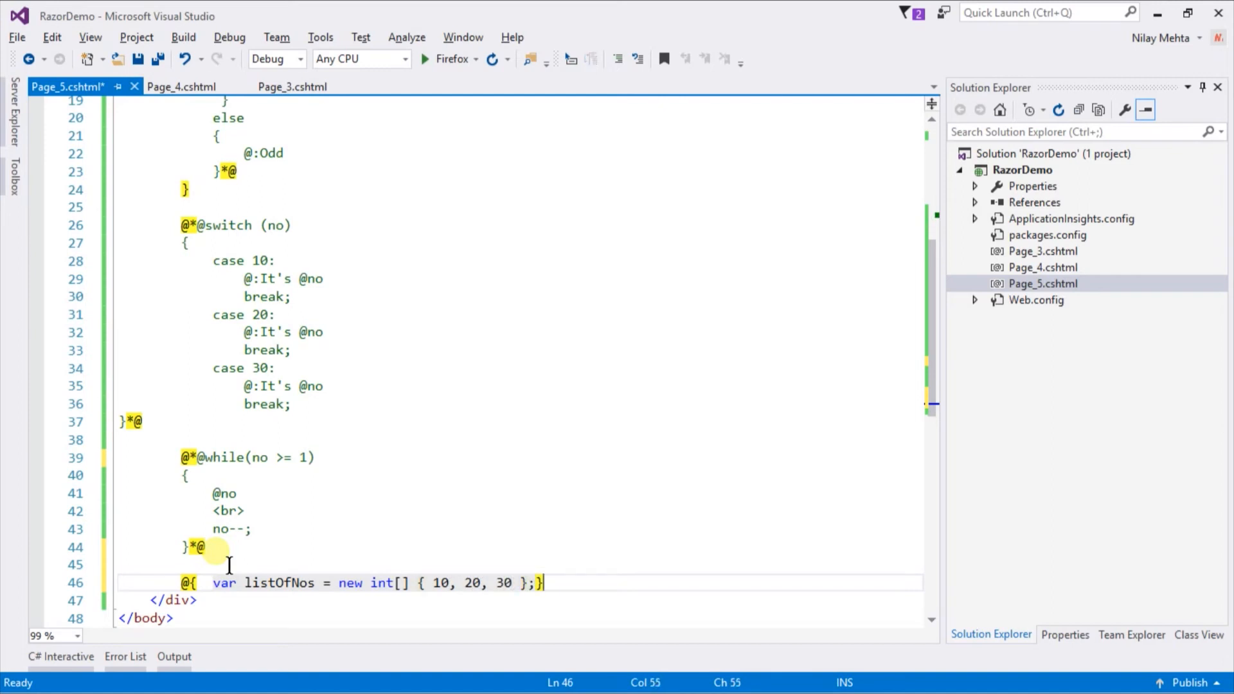
text(@fo)
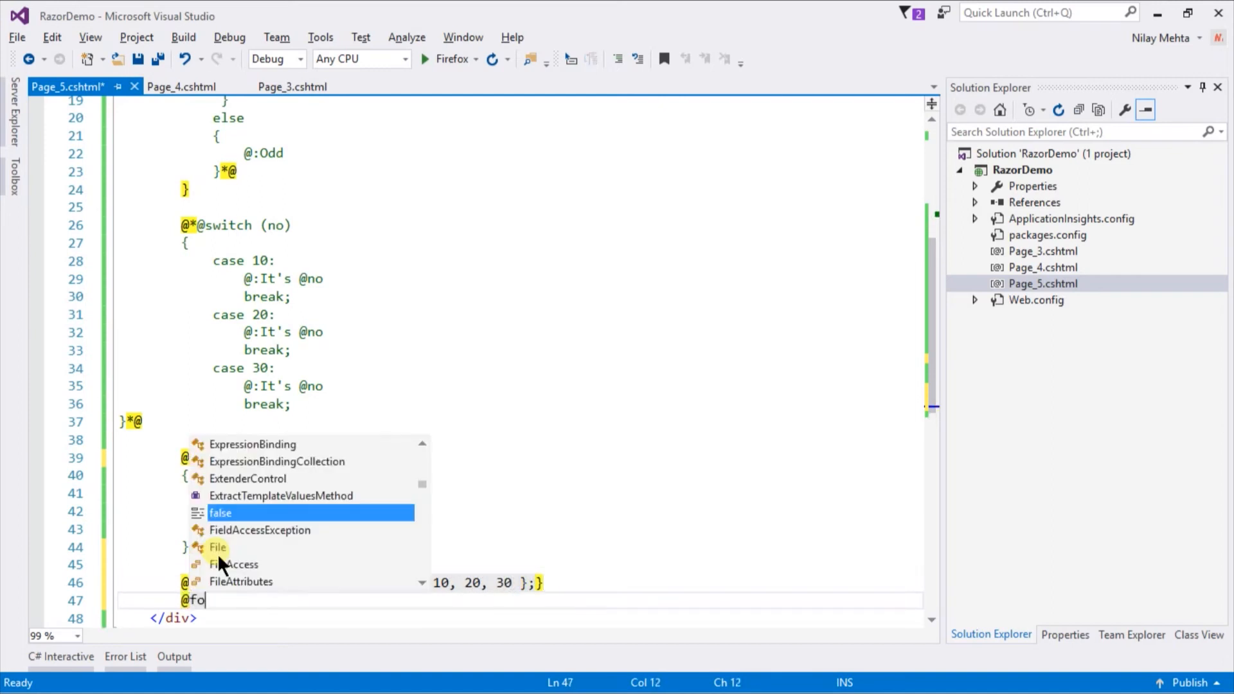
text(reach)
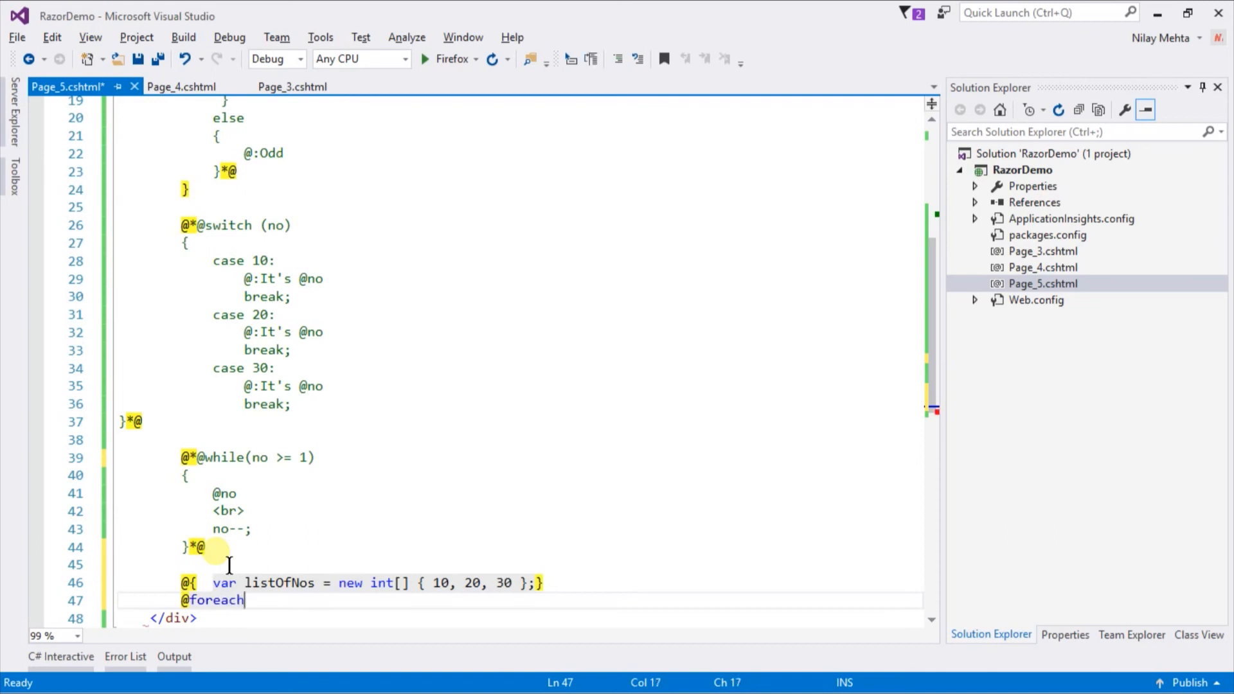
text(()
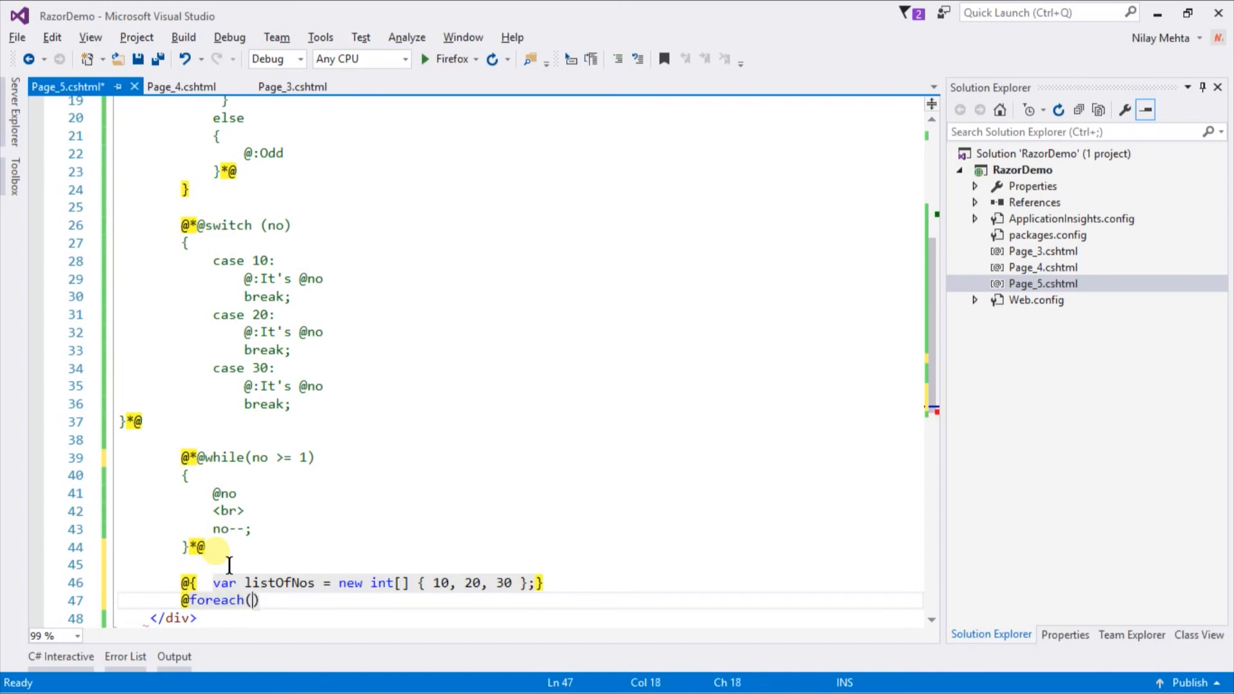
text(var n)
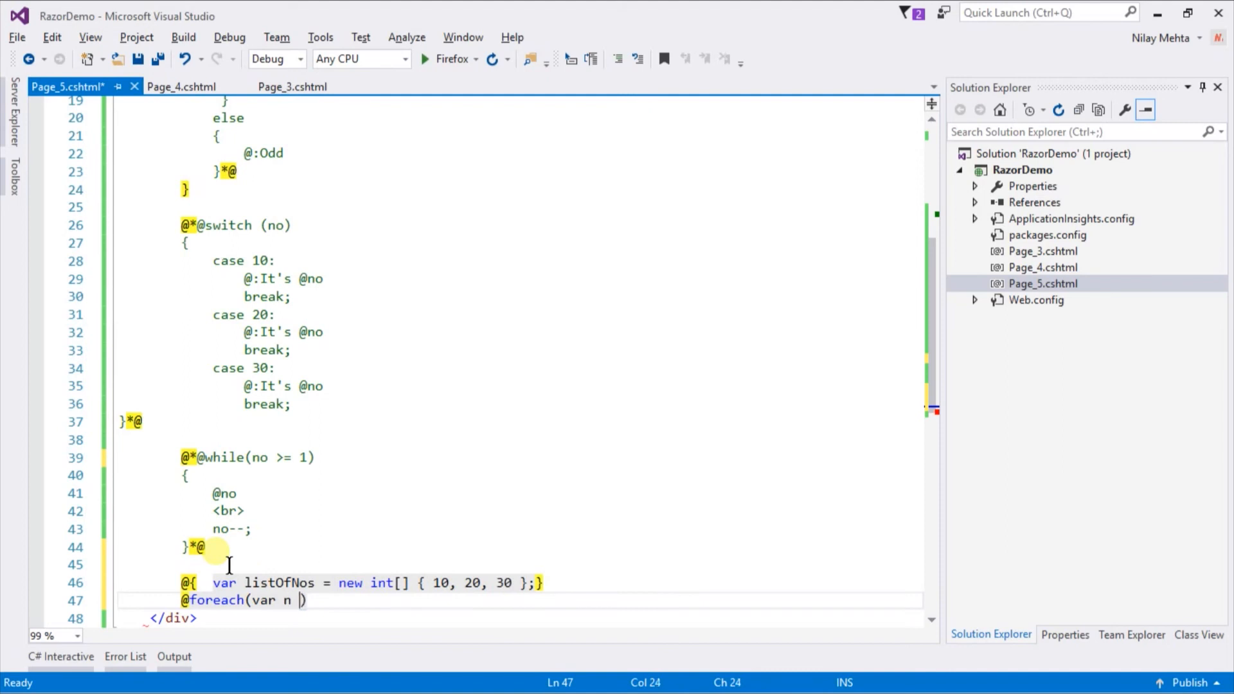
text(in listOfNos)
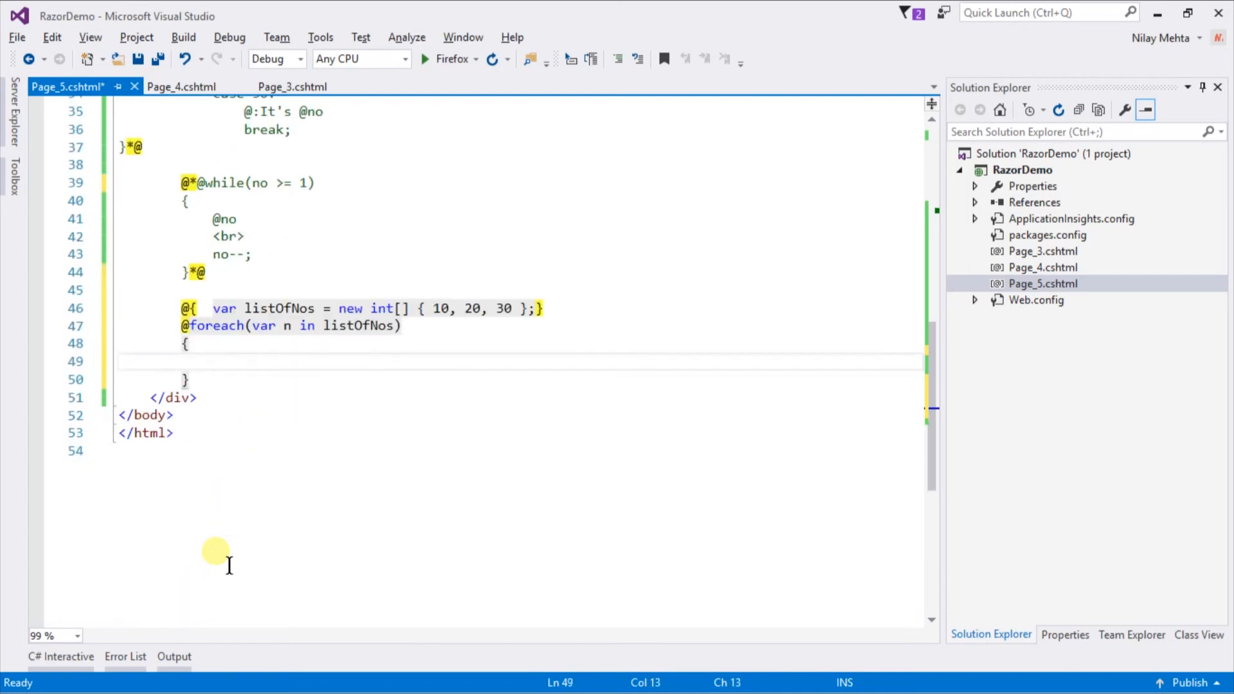
text(@)
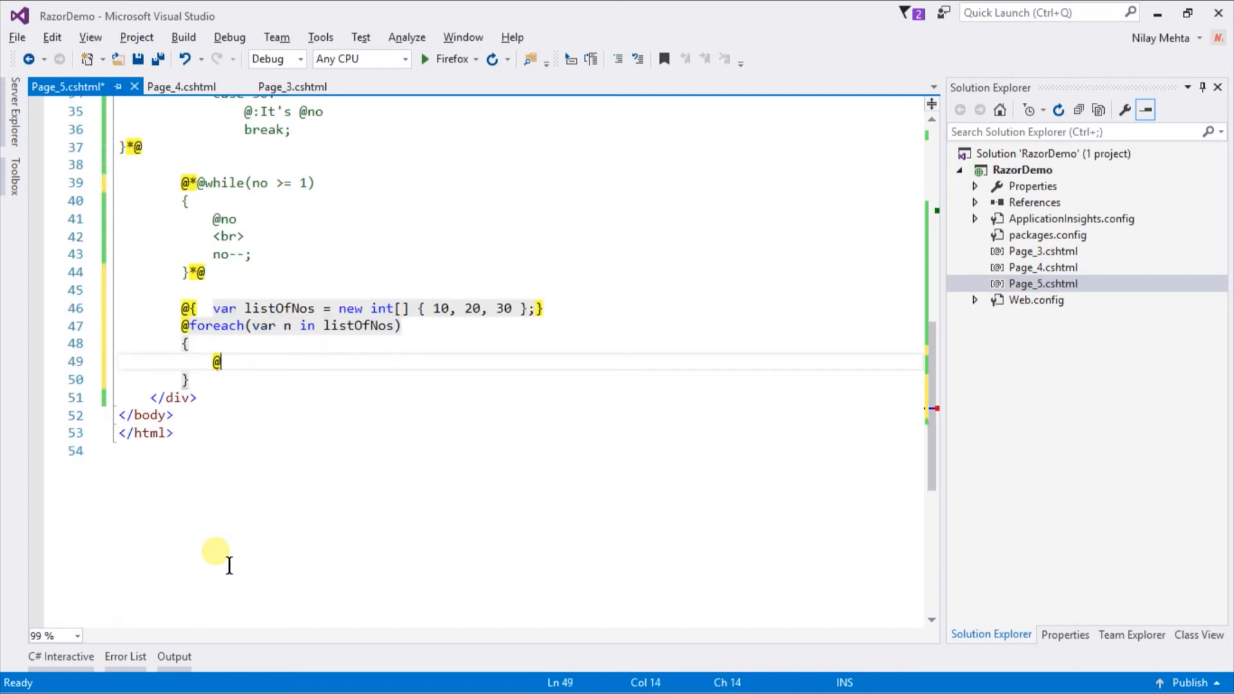
text(n <)
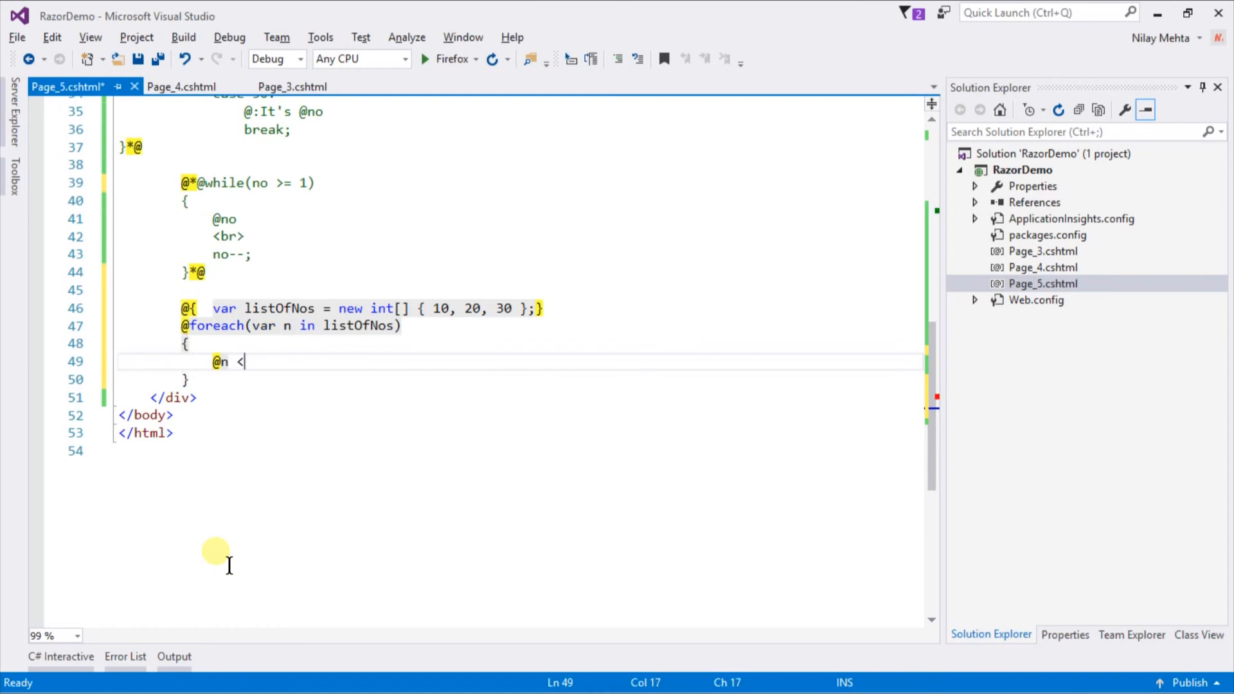
text(br />)
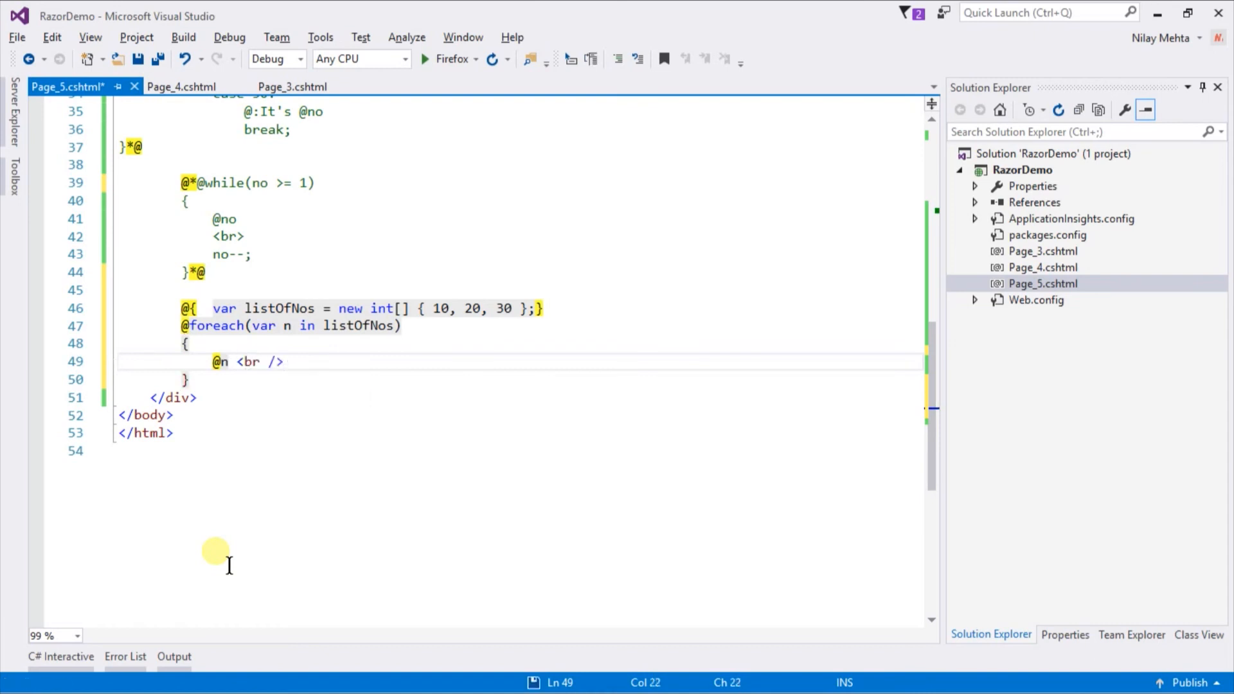
key(ctrl+s)
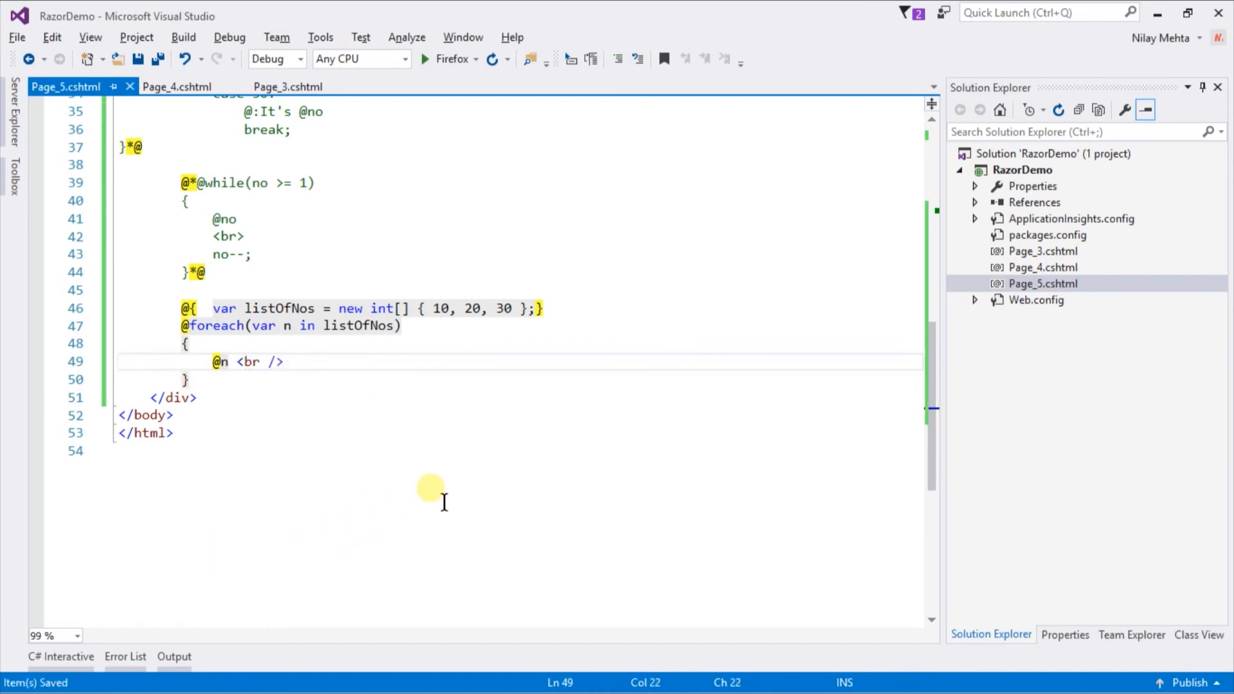
right_click(441, 488)
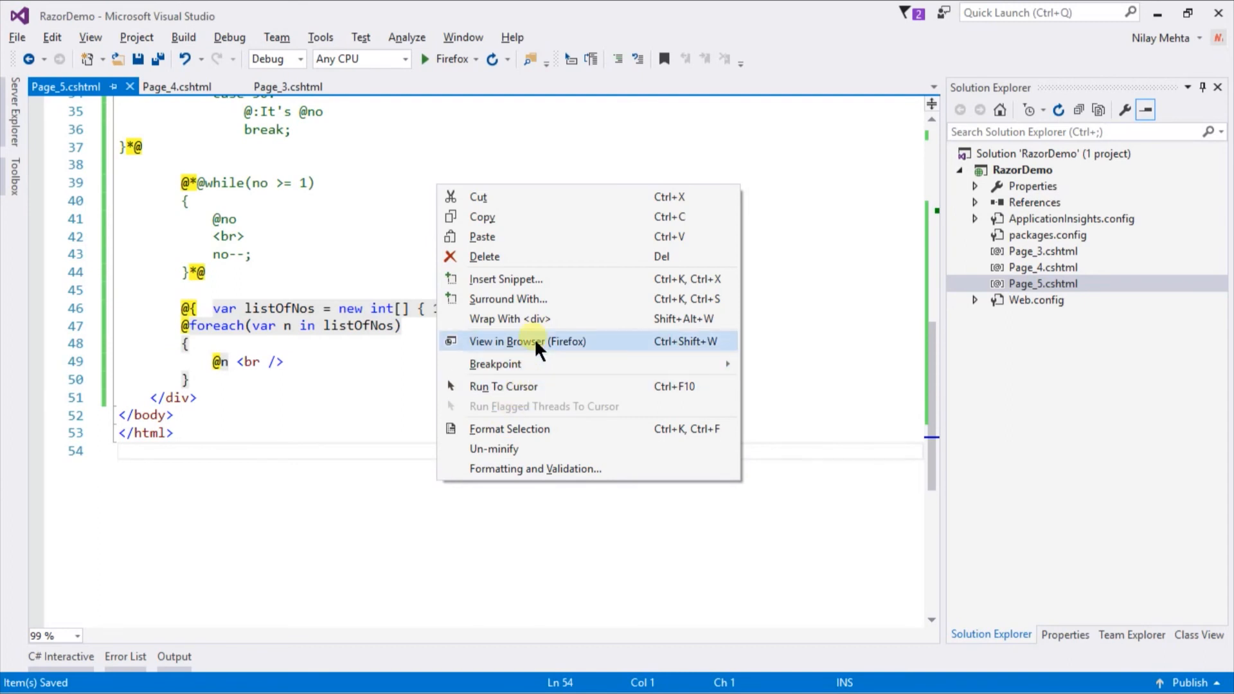